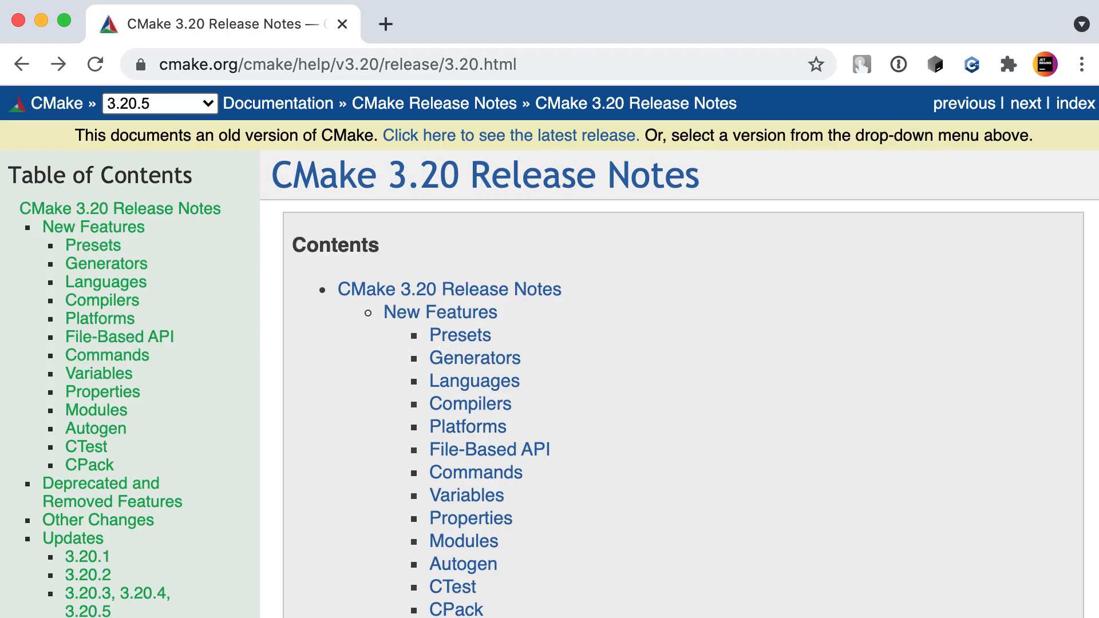
mouse_move(479, 395)
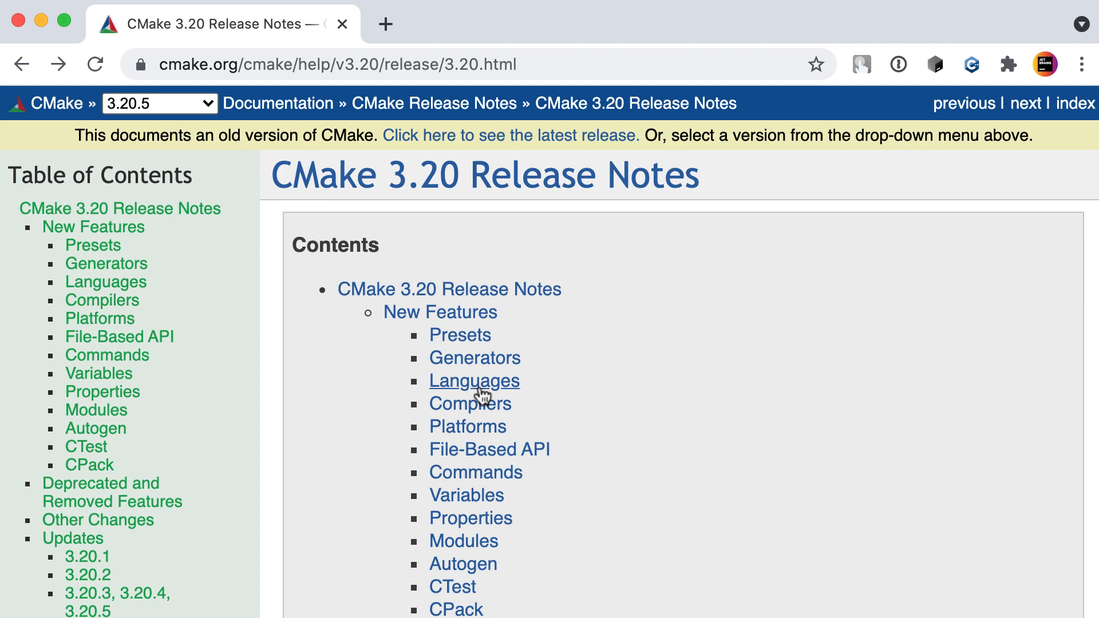
- Browse the Languages and File-Based API sections, go back, then jump to Presets
left_click(474, 381)
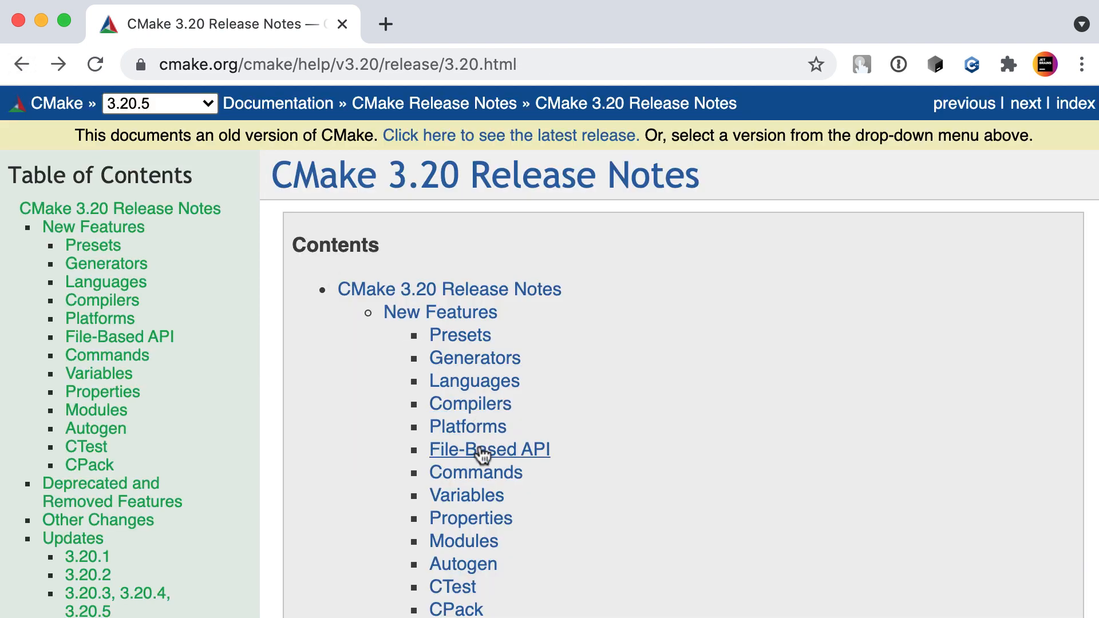
left_click(489, 449)
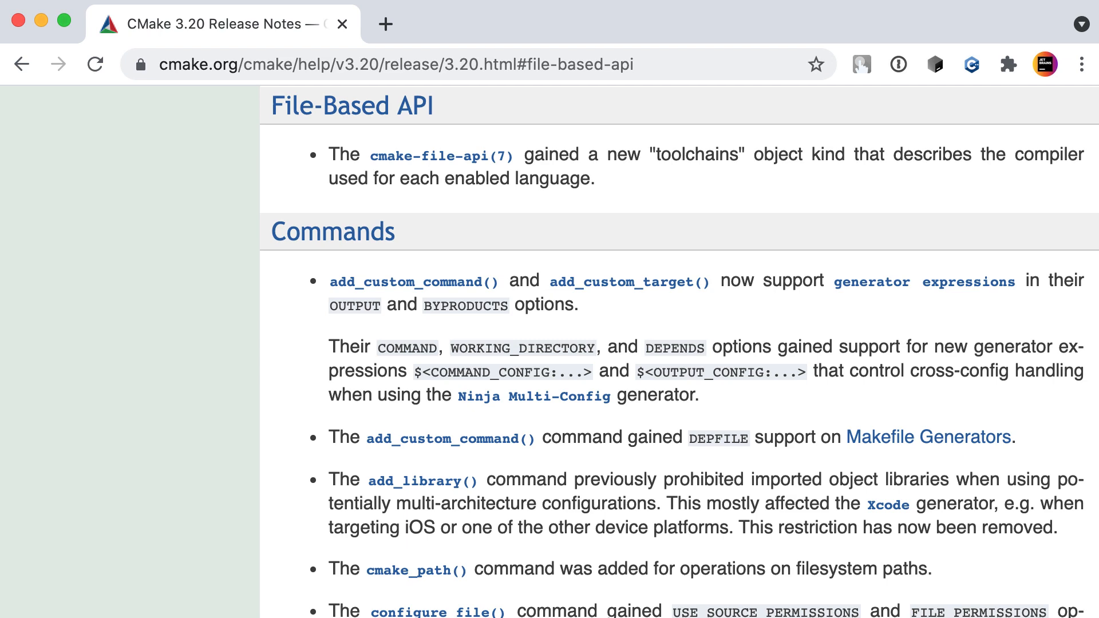
left_click(23, 64)
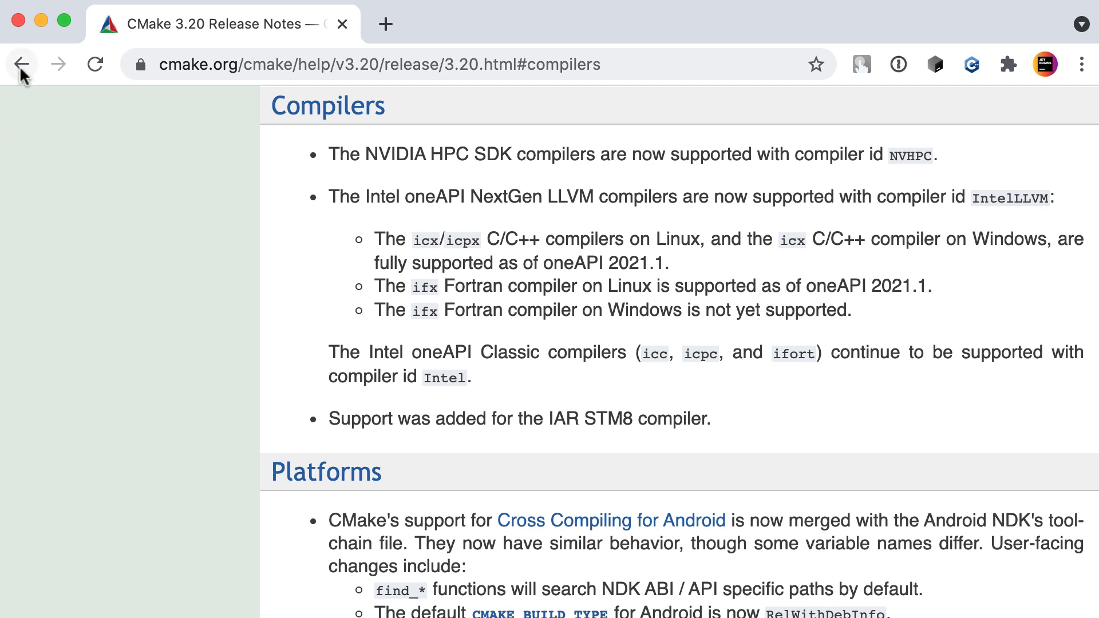
left_click(21, 63)
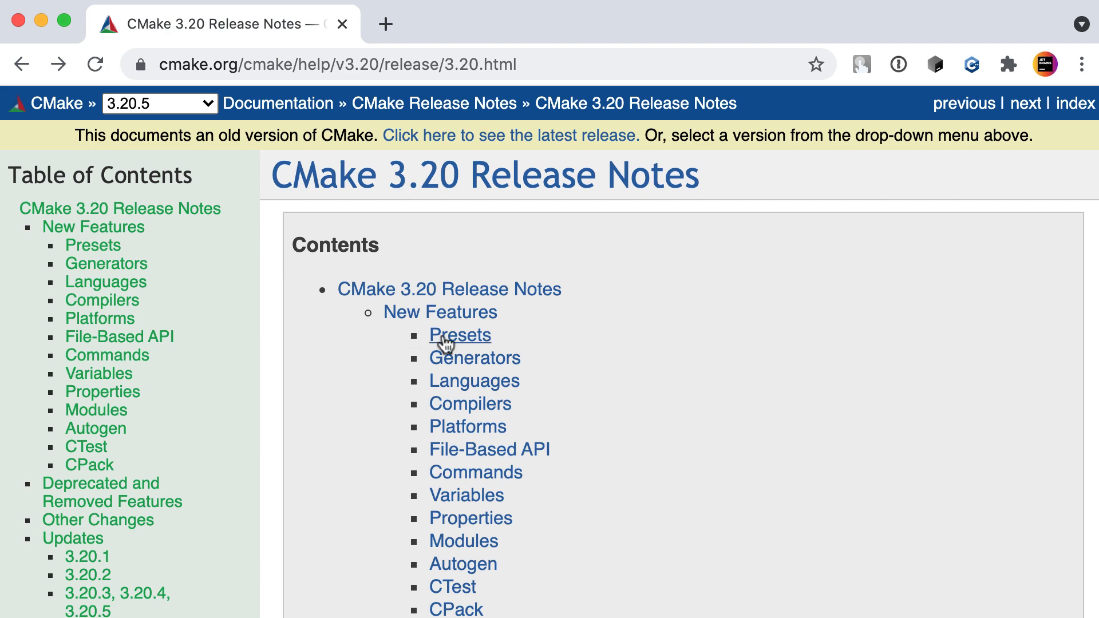
left_click(460, 335)
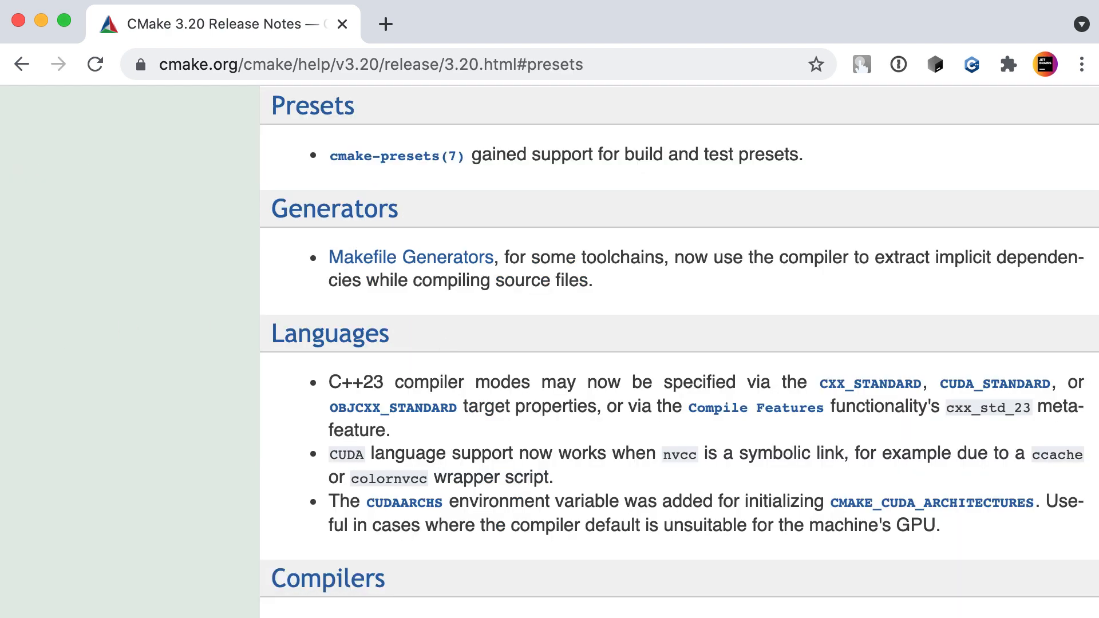
mouse_move(343, 176)
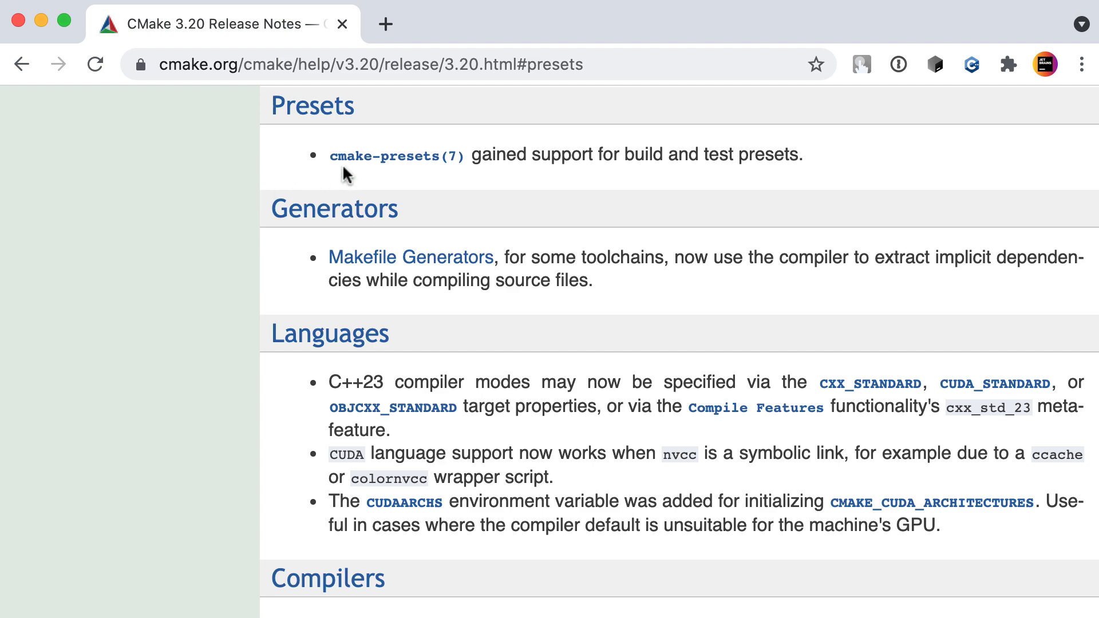
- Open the cmake-presets(7) manual from the release notes and scroll through it
left_click(396, 155)
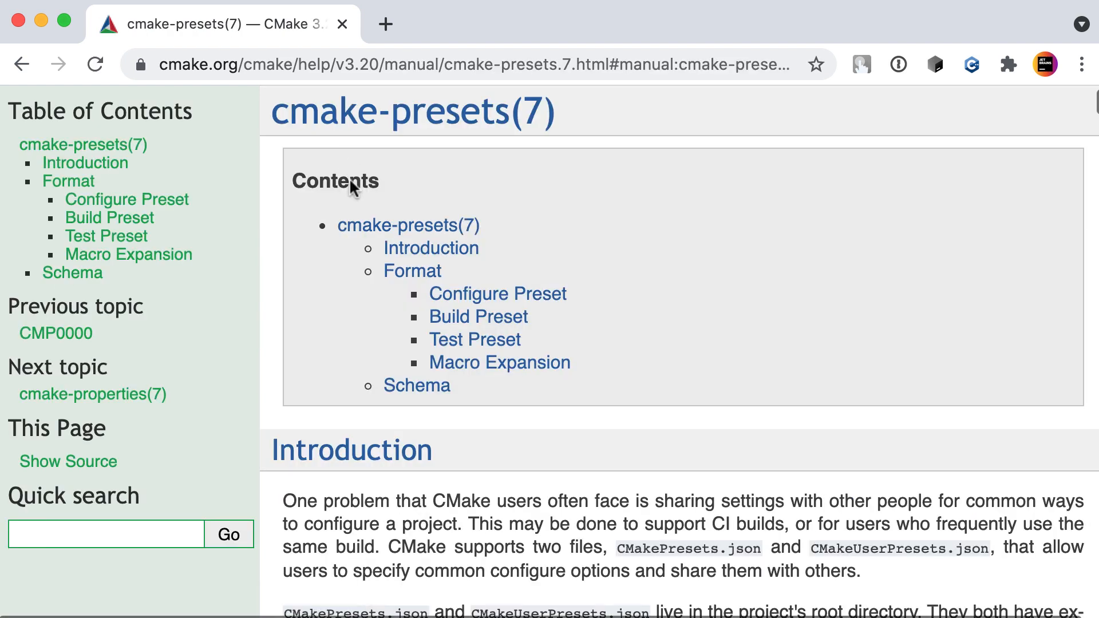
scroll("down", 3)
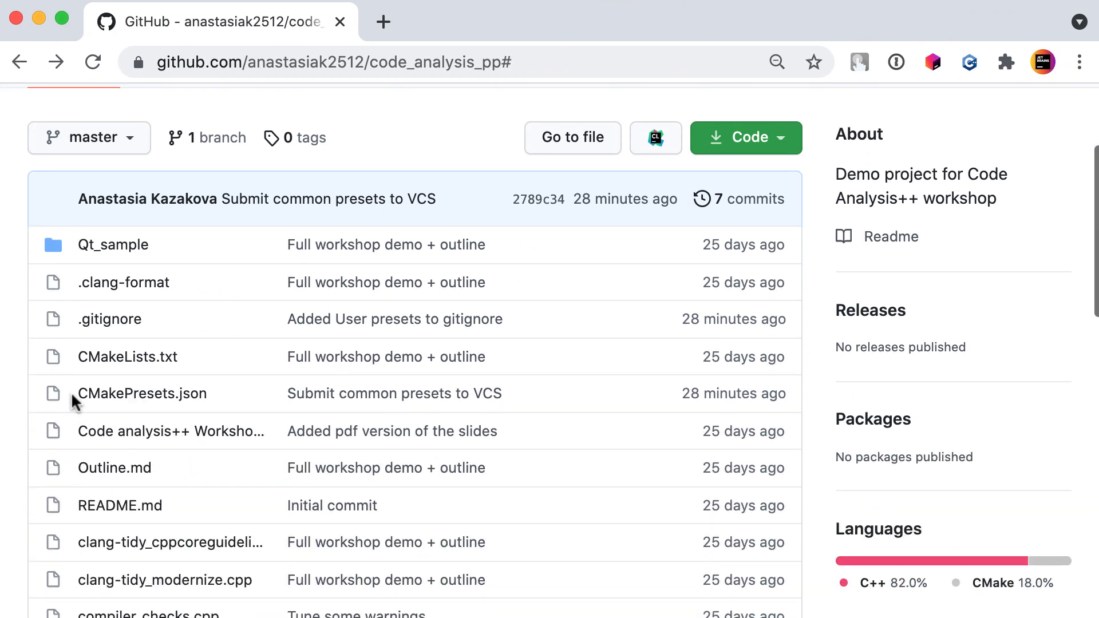
left_click(143, 394)
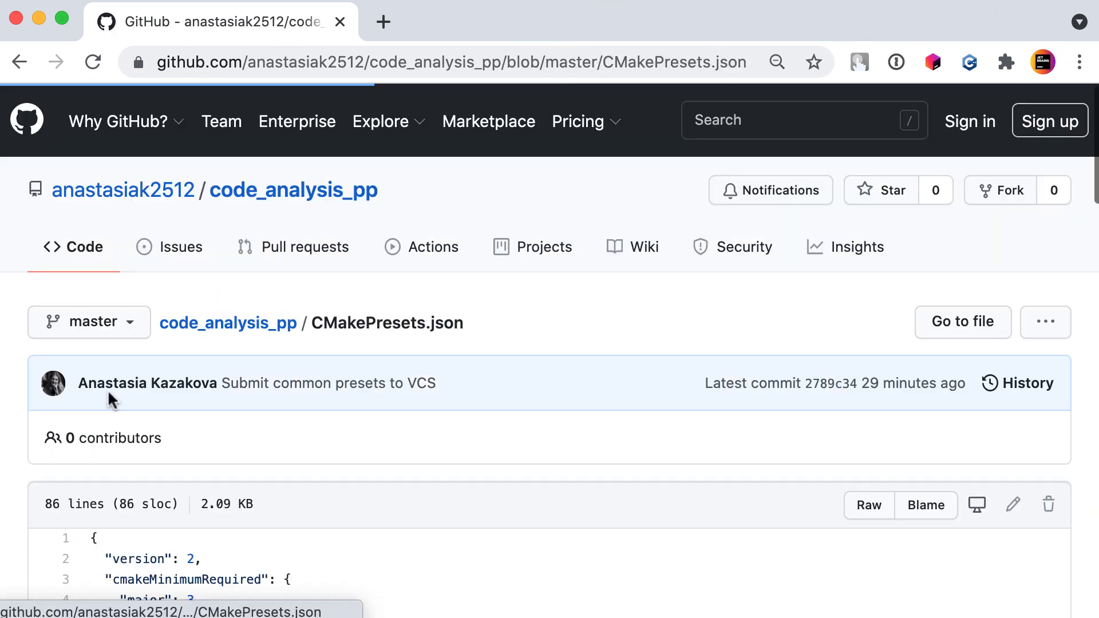
scroll("down", 3)
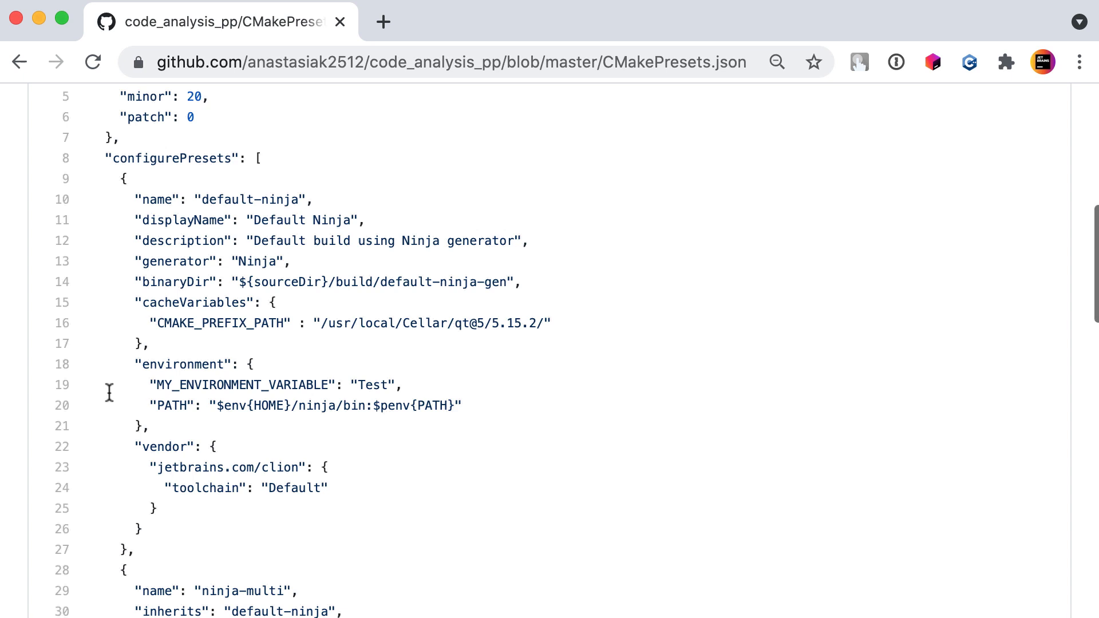
scroll("down", 3)
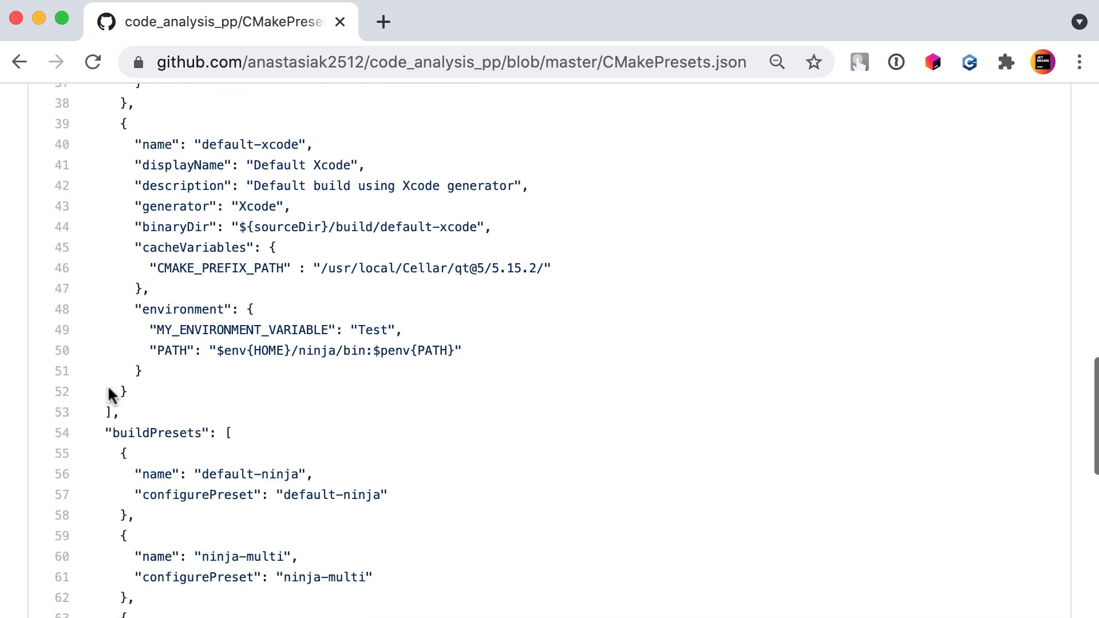
scroll("down", 3)
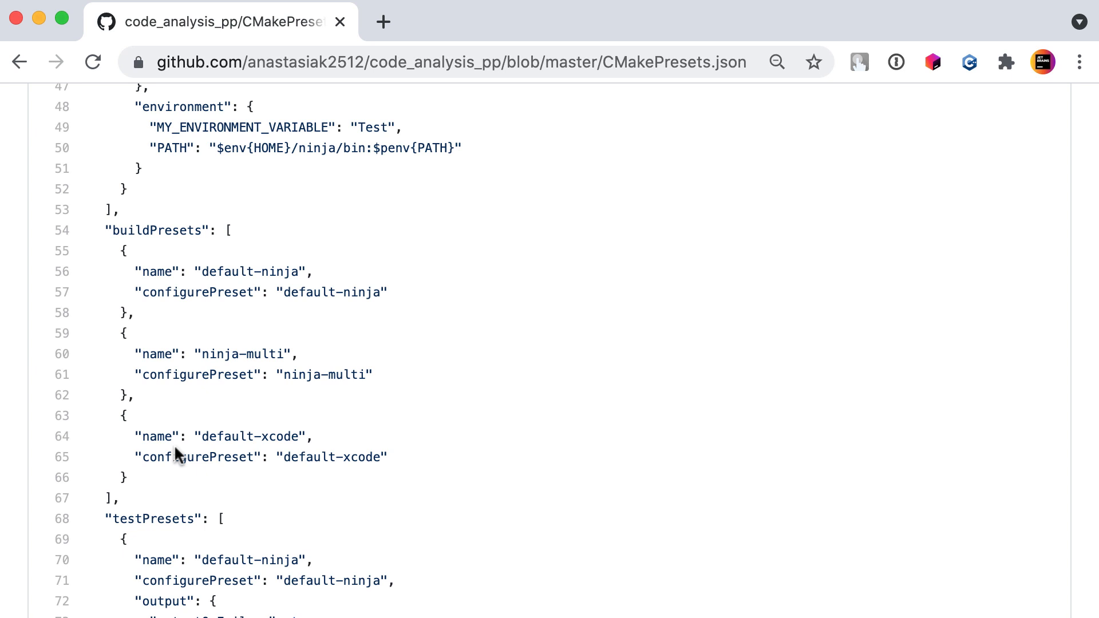
left_click(18, 62)
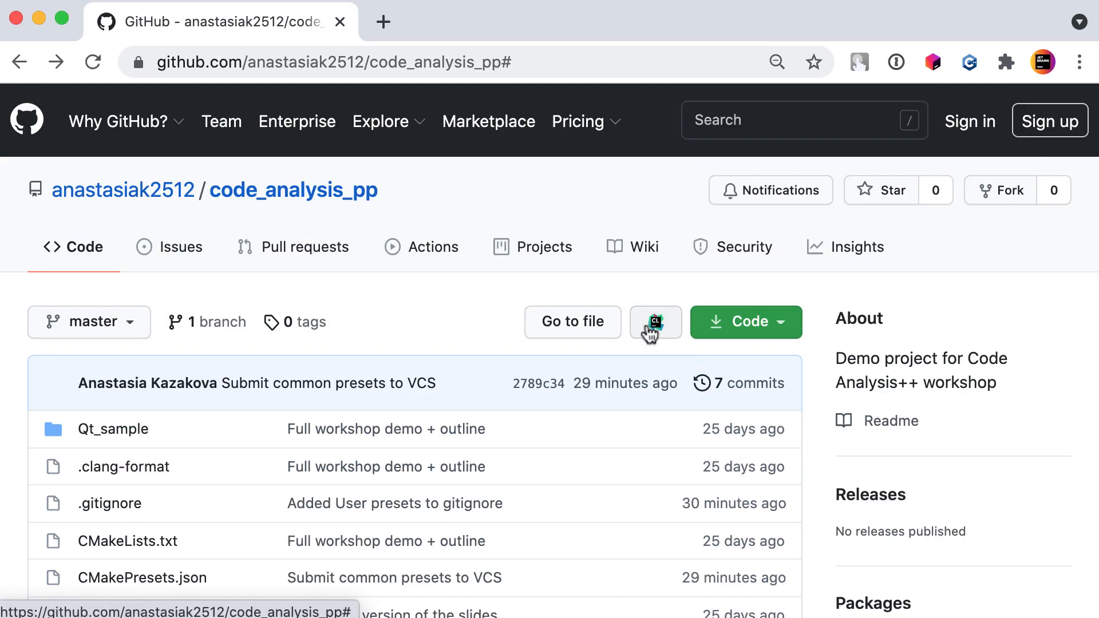
mouse_move(655, 321)
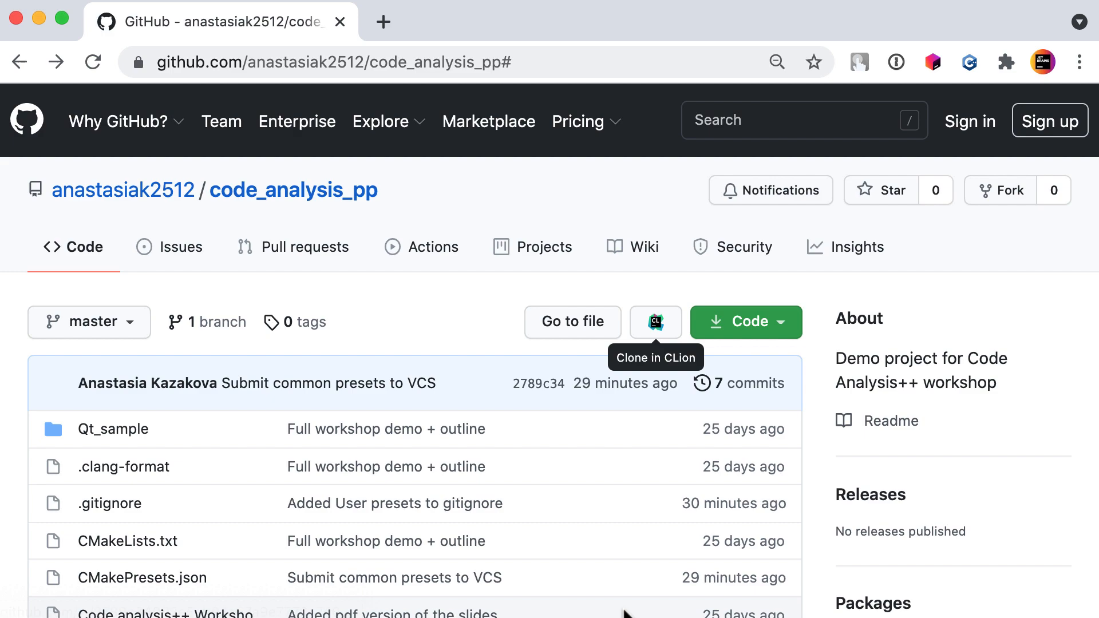
- Clone code_analysis_pp via Clone in CLion and confirm in the Clone Repository dialog
left_click(654, 321)
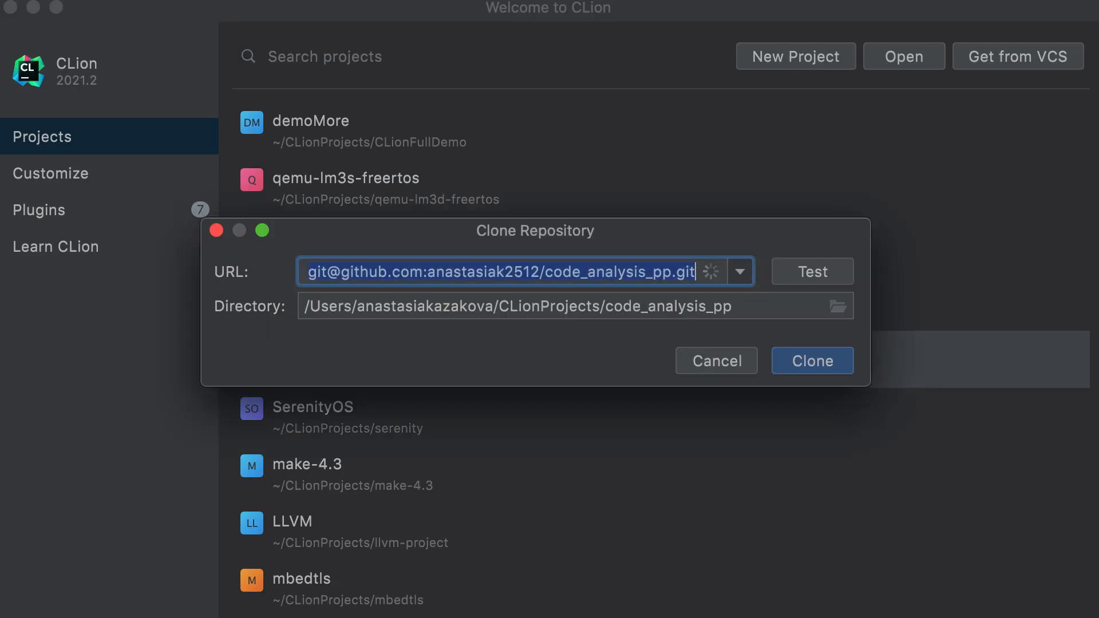
left_click(812, 361)
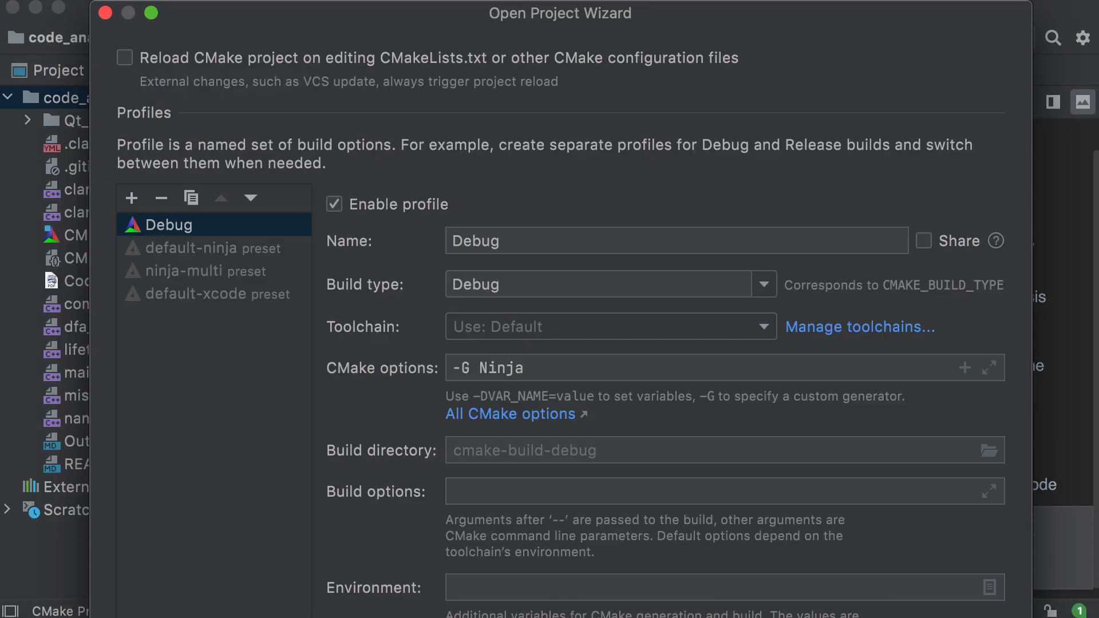
- Disable the Debug profile and enable the default-ninja and ninja-multi preset profiles
left_click(334, 204)
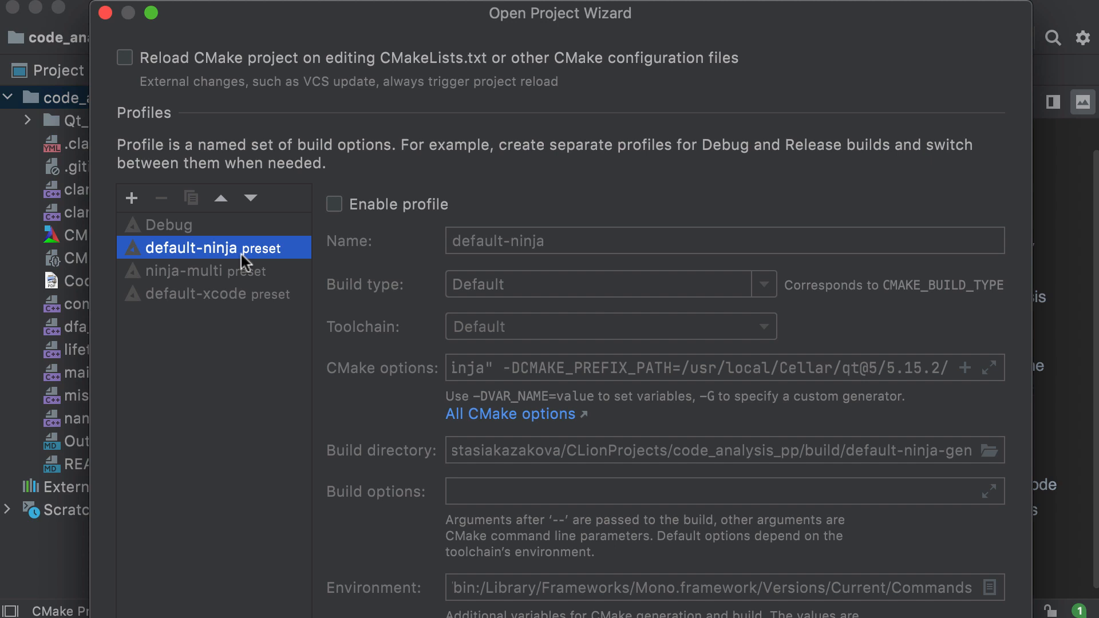
left_click(334, 204)
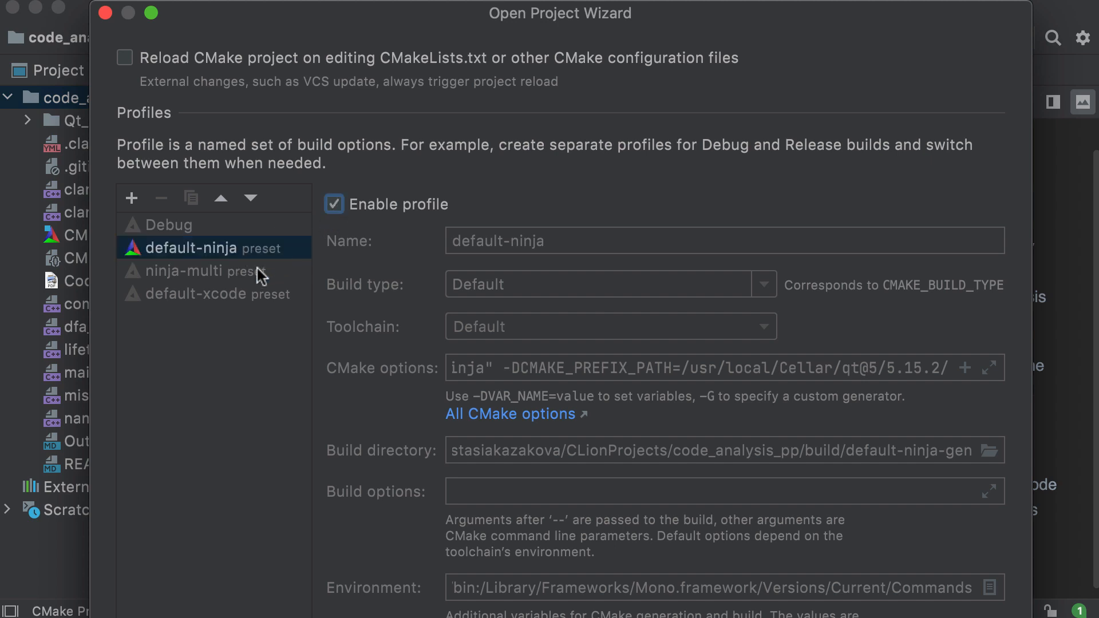
left_click(194, 271)
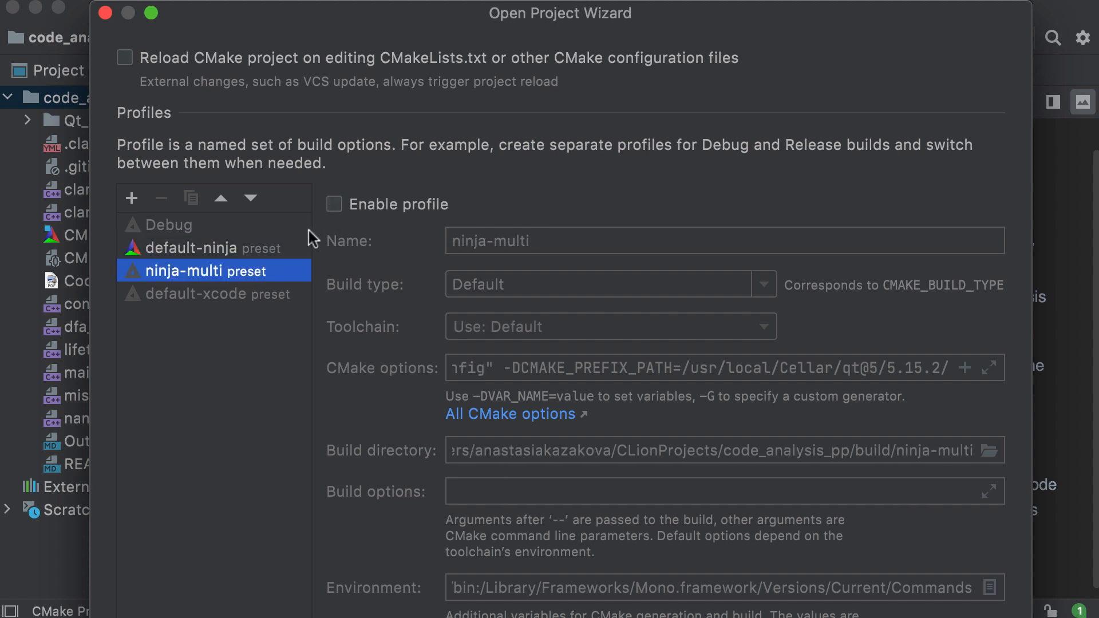
left_click(334, 203)
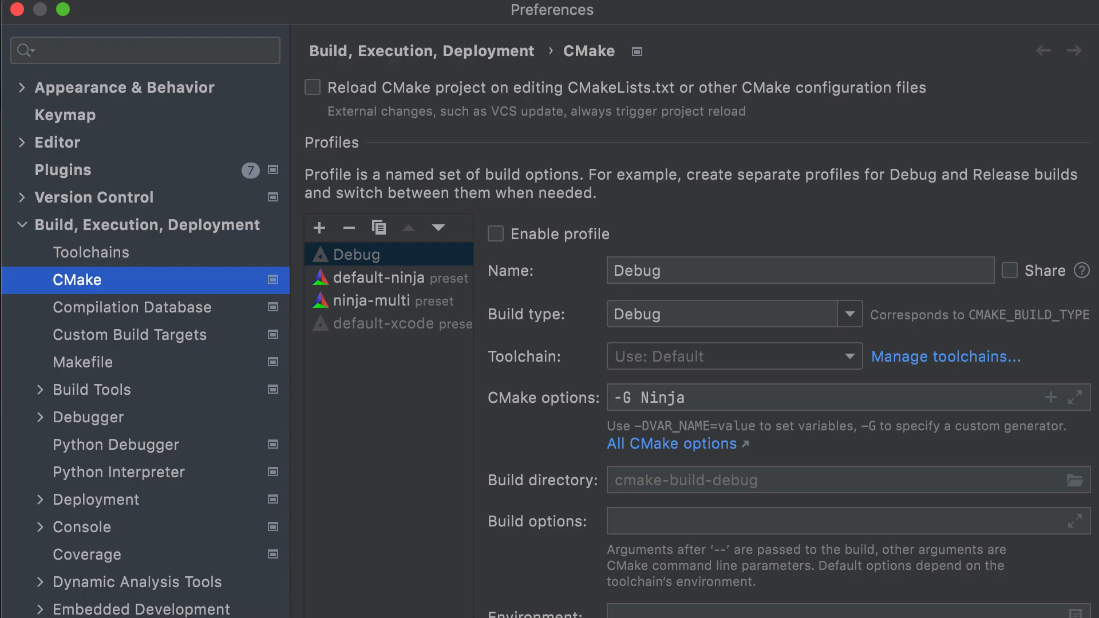
- Review the default-ninja and ninja-multi preset profiles in the CMake settings
left_click(376, 277)
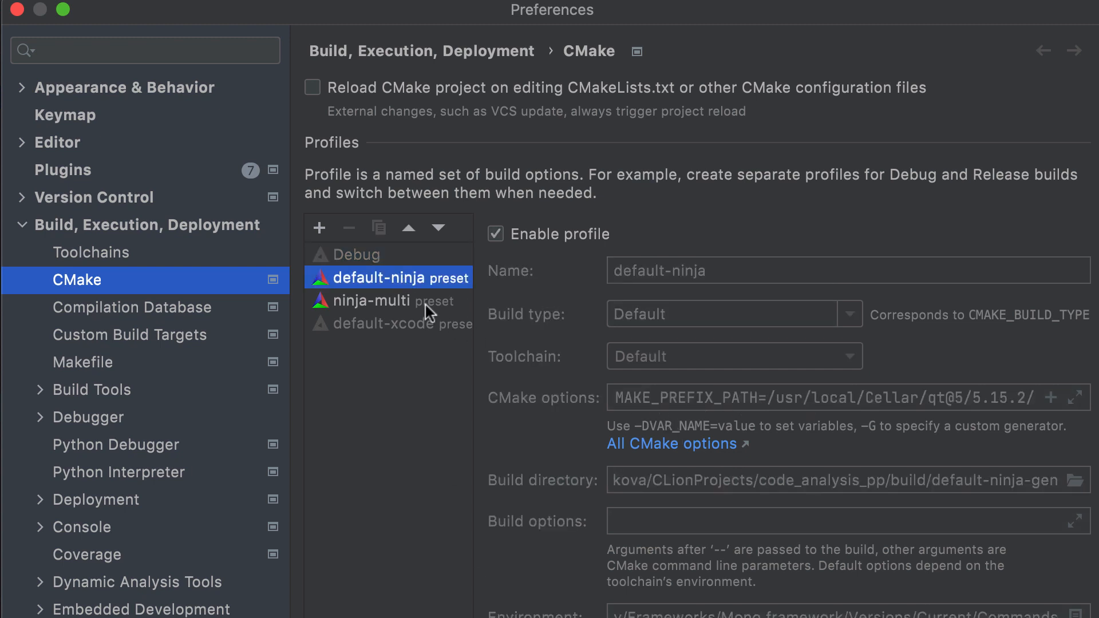
left_click(371, 301)
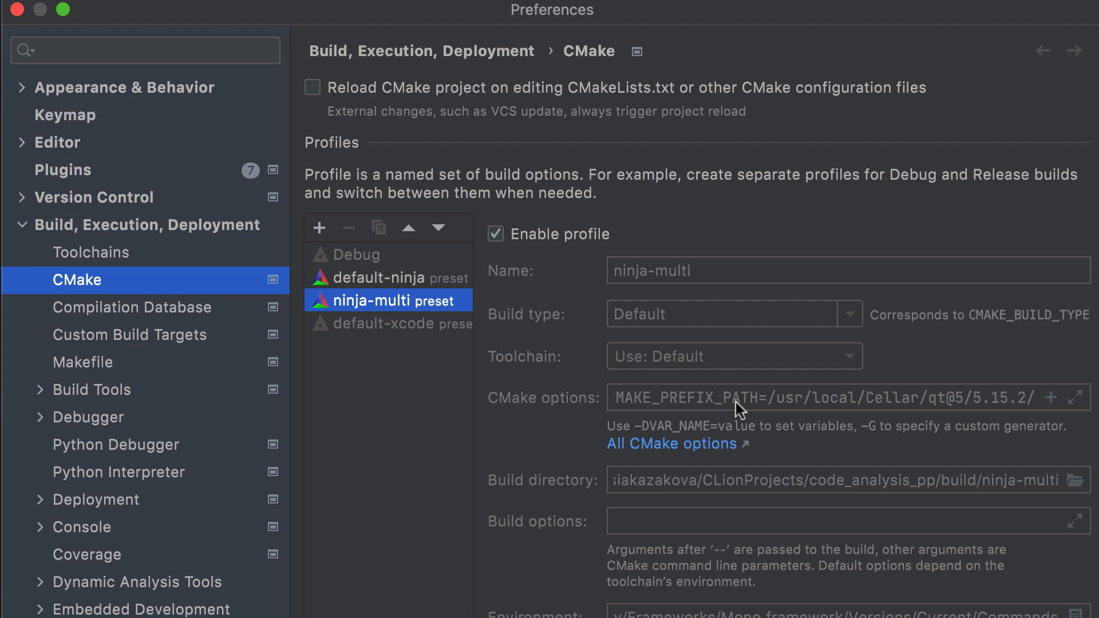
mouse_move(959, 601)
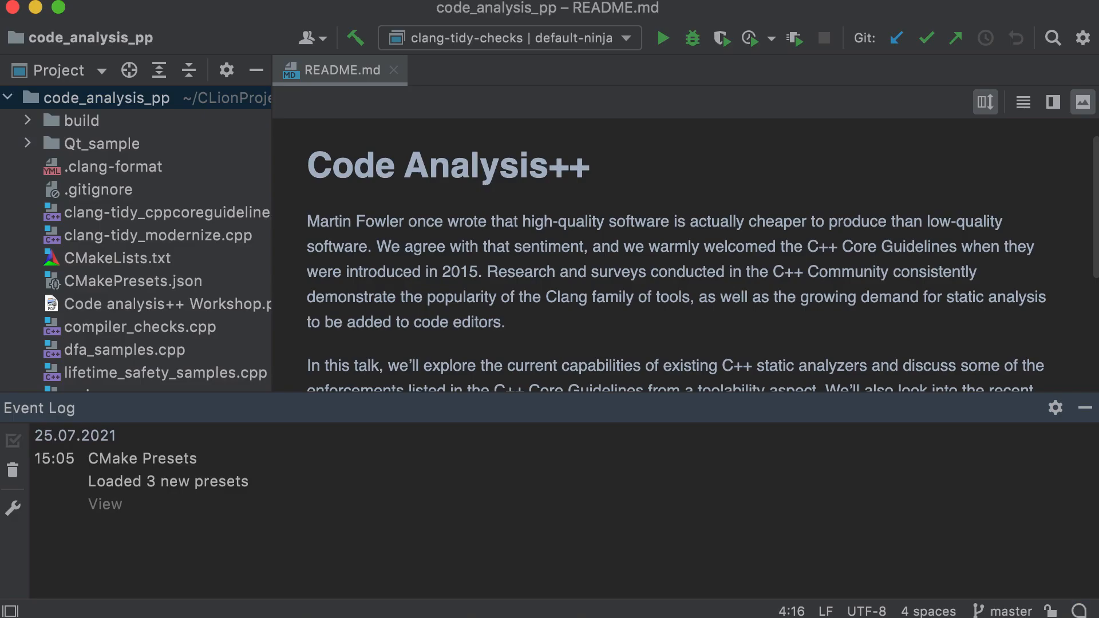
- Open CMakePresets.json and select default-ninja's binaryDir path for editing to ${sourceDir}/build/default
double_click(132, 282)
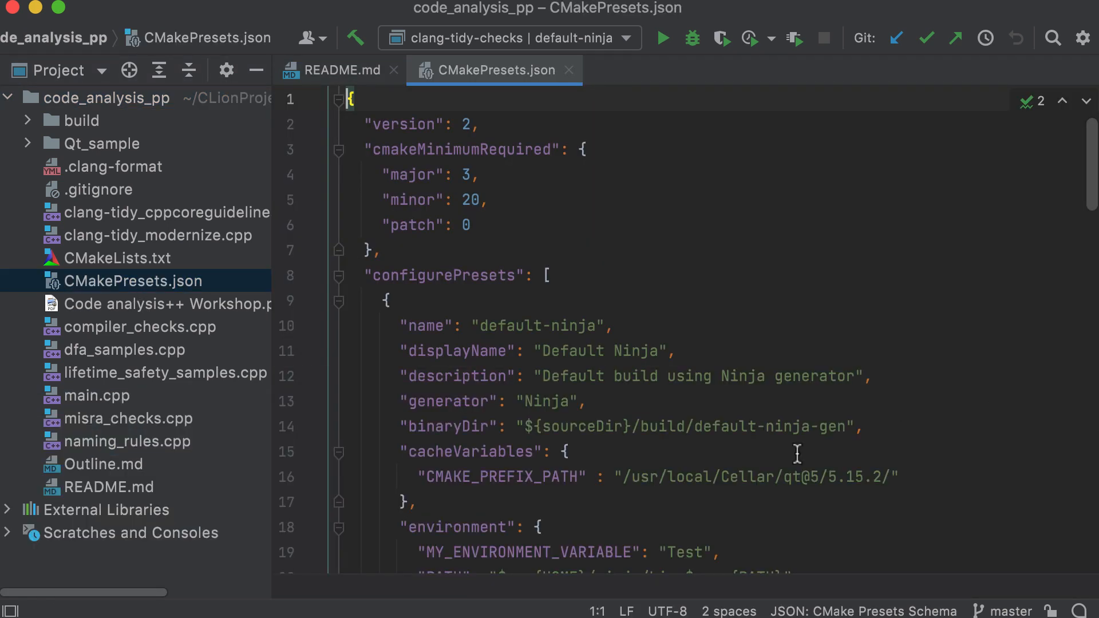
scroll("down", 3)
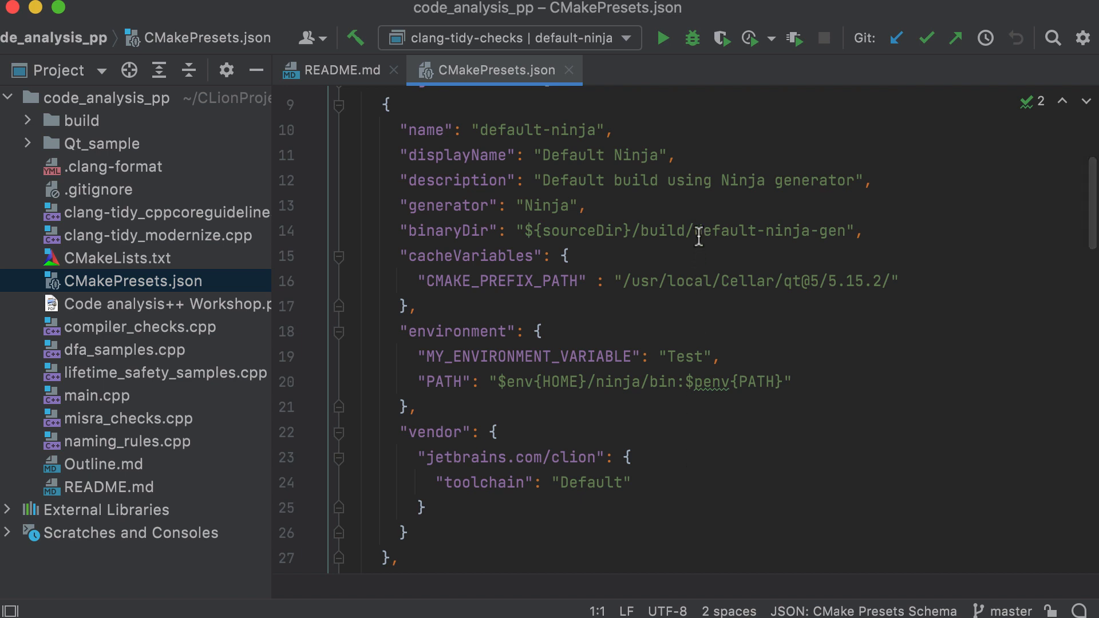
double_click(752, 232)
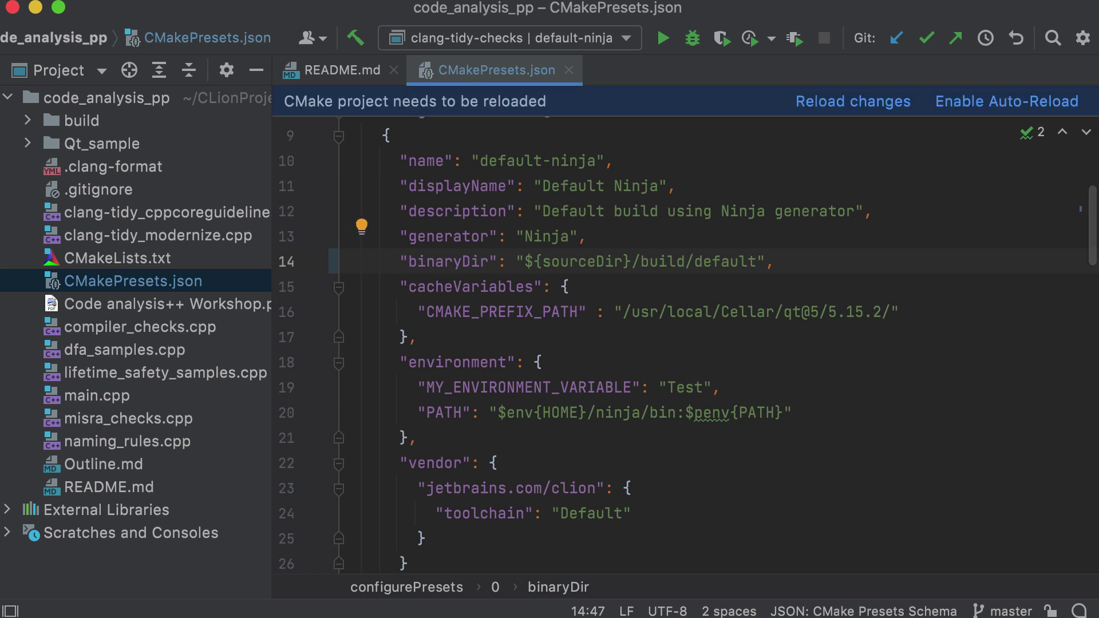
mouse_move(866, 167)
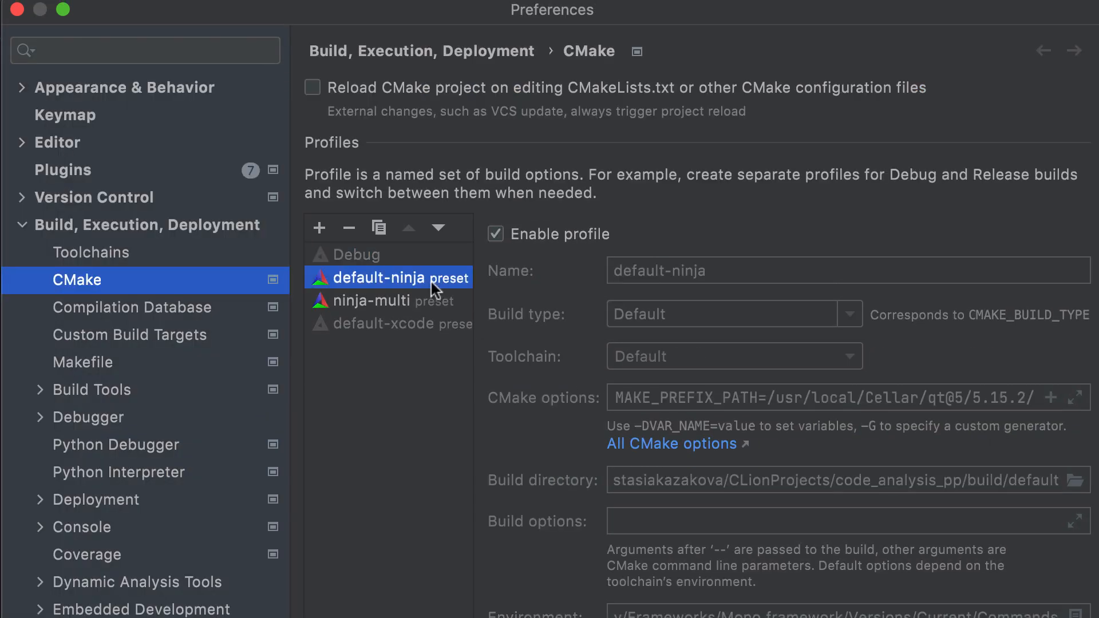
mouse_move(614, 366)
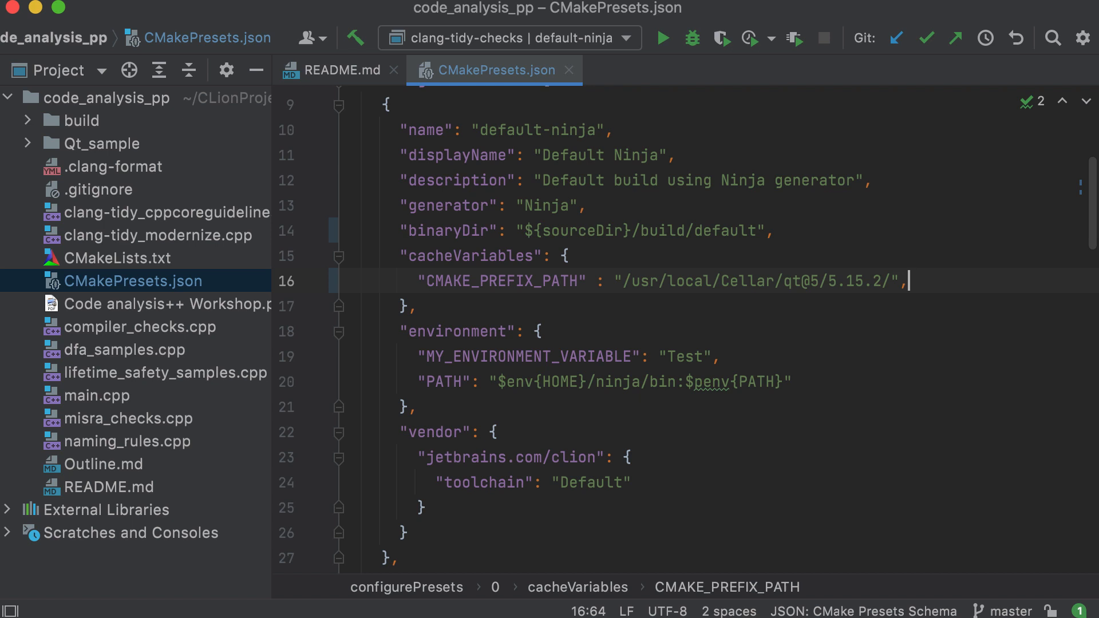
- Add "MY_VAR" : "MY_VAL" under default-ninja's cacheVariables
type("\"MY\"")
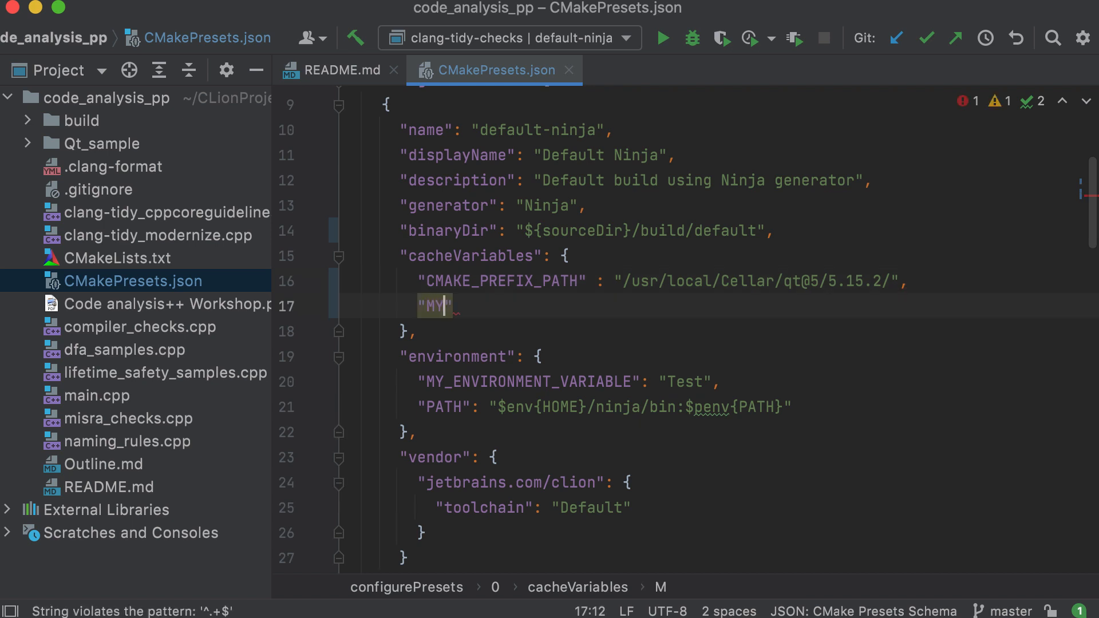
type("_VAR")
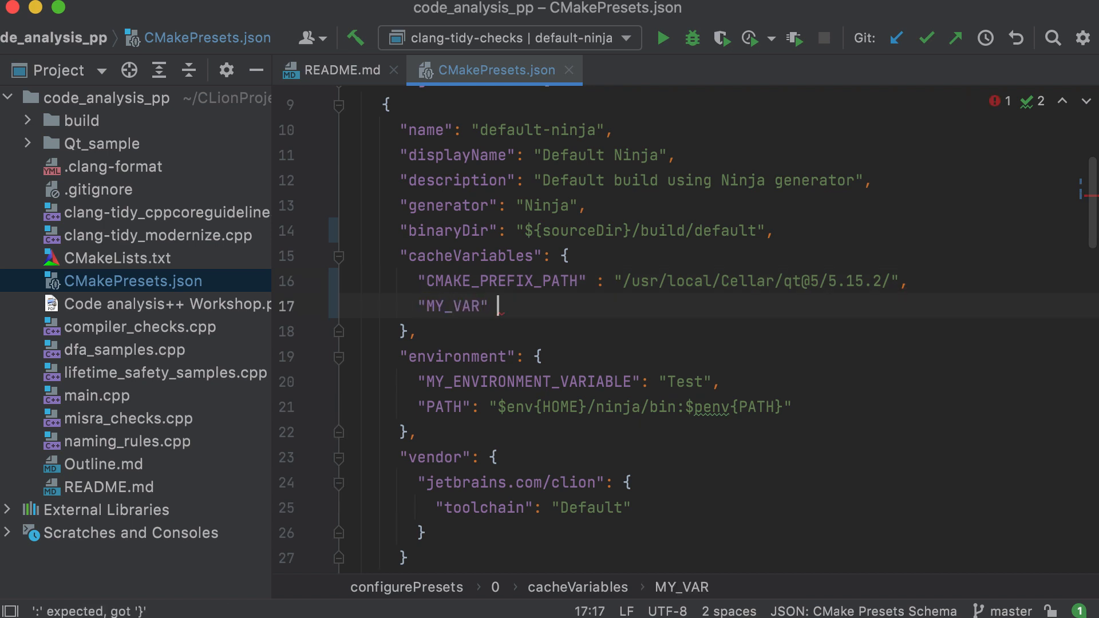
type(": \"M")
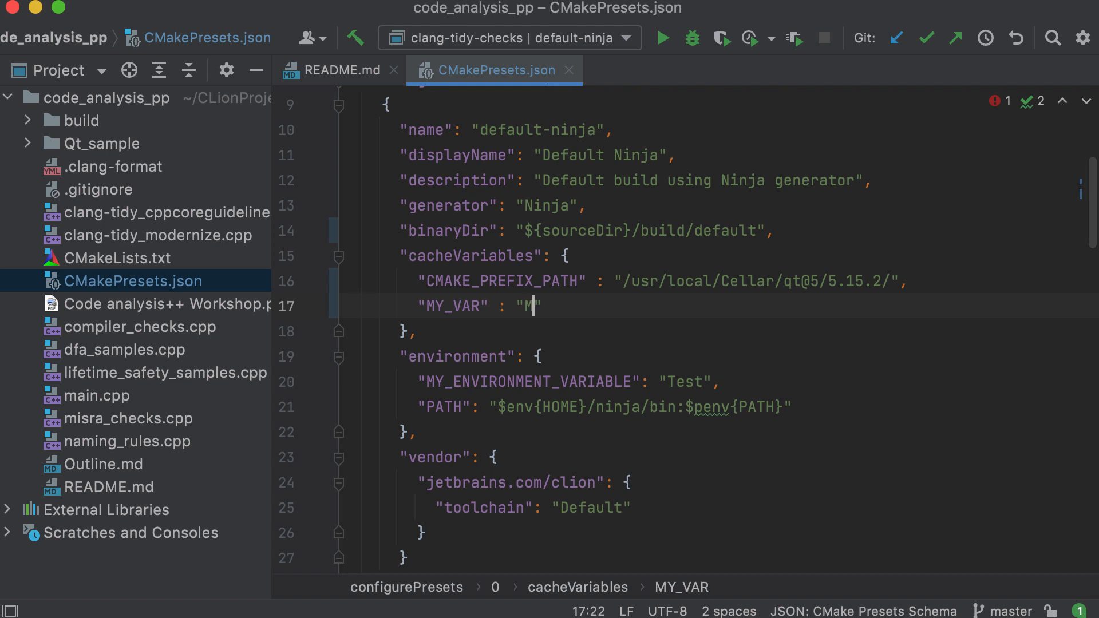
type("Y_VAL")
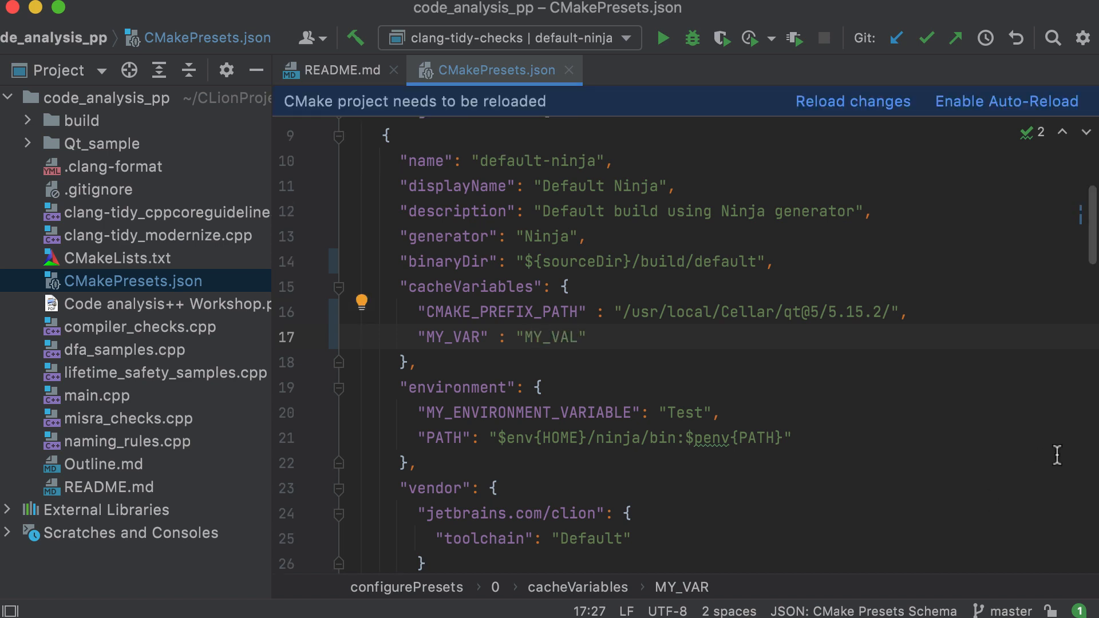
mouse_move(1058, 454)
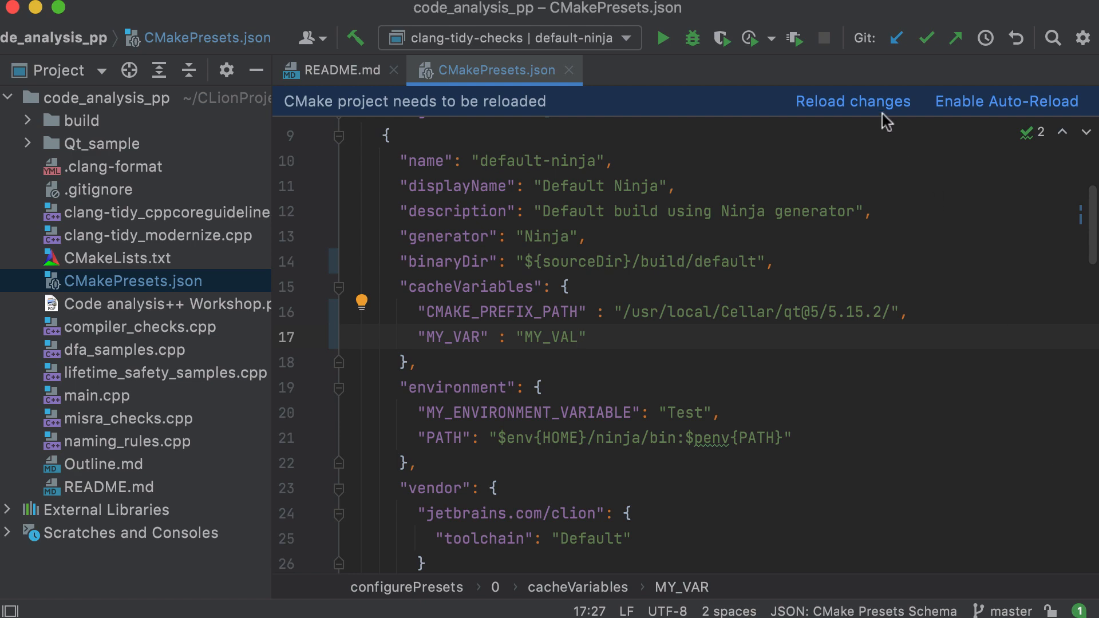
mouse_move(911, 197)
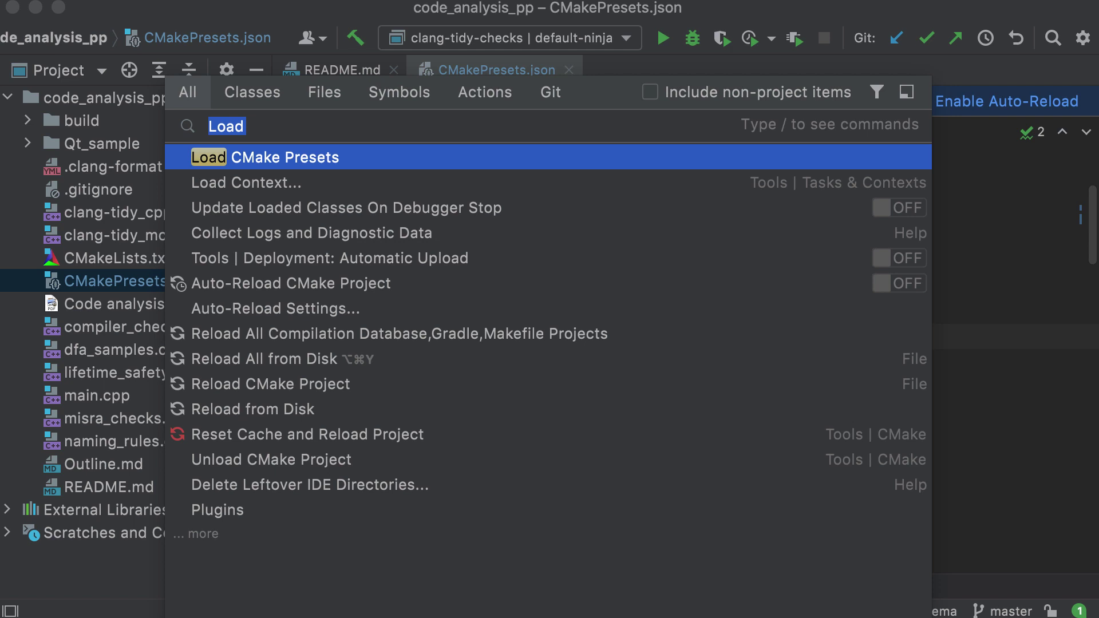
- Run Load CMake Presets and review the reload output in the CMake tool window
left_click(284, 156)
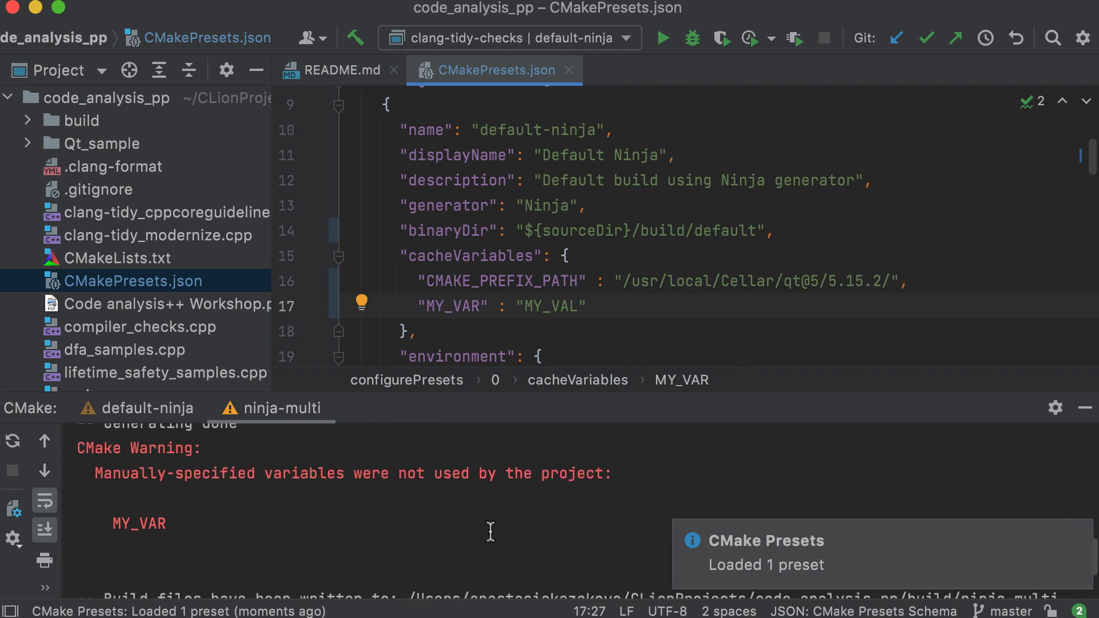
left_click(1082, 38)
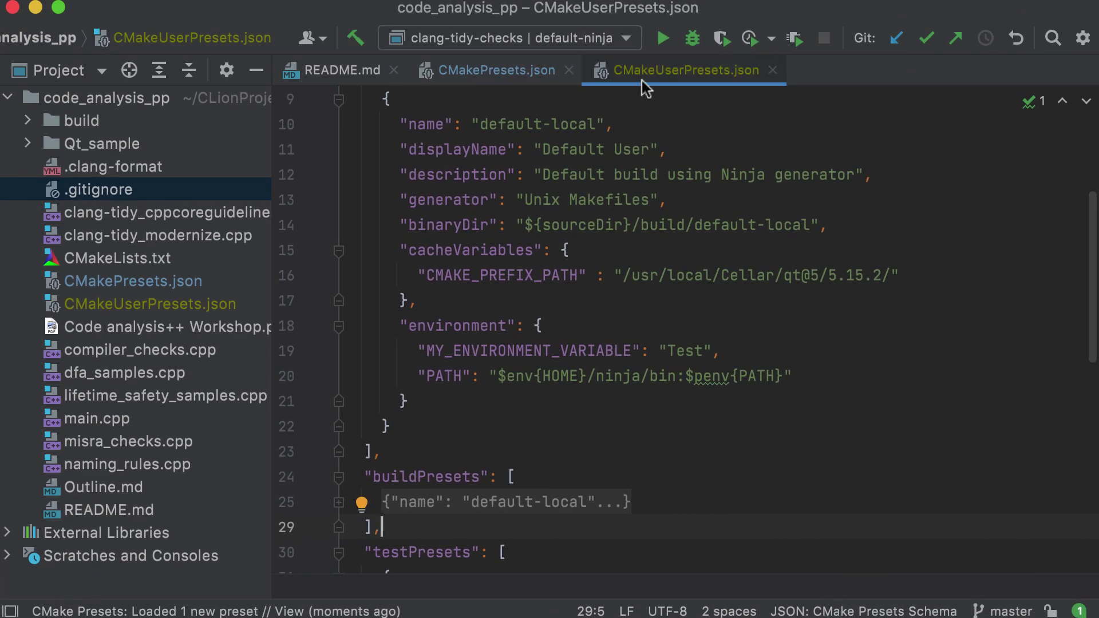
- Select and open the project's .gitignore file from the Project view
left_click(99, 190)
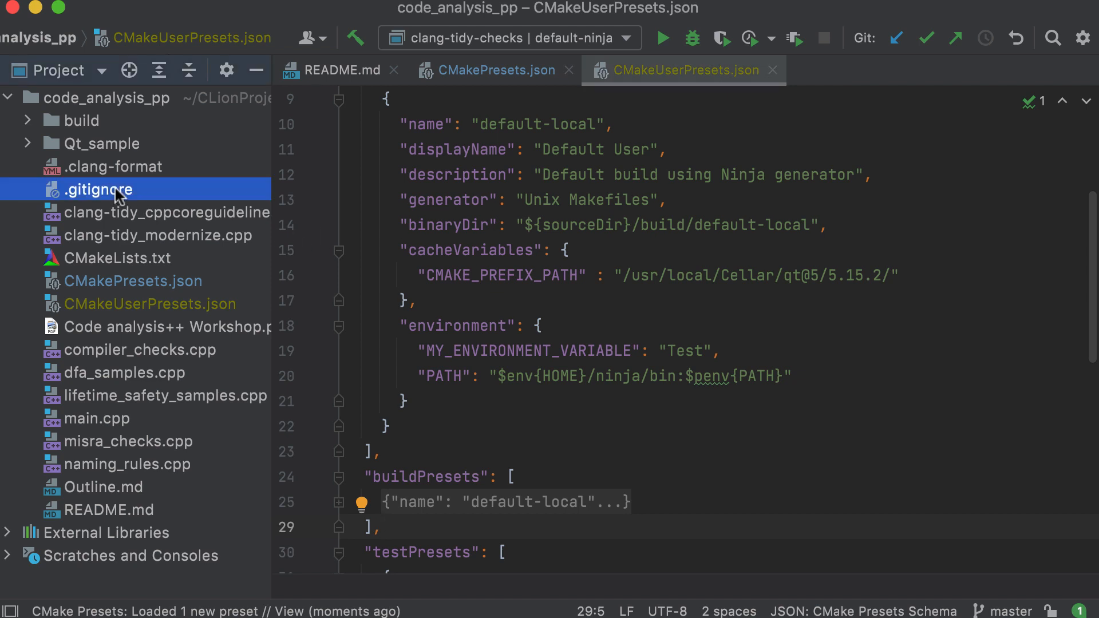
double_click(99, 190)
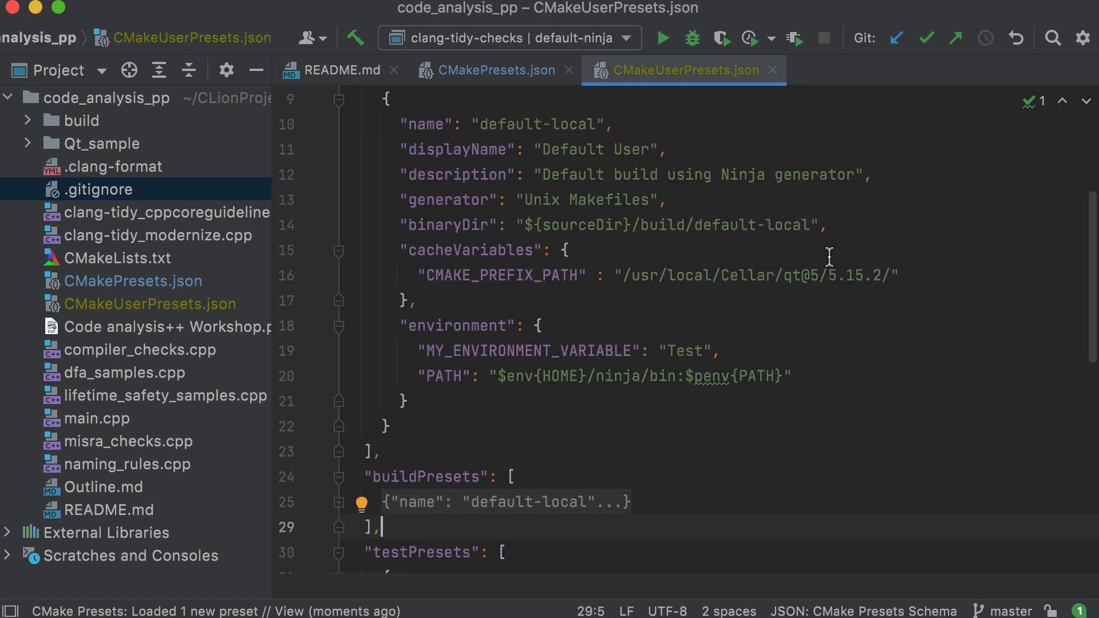
mouse_move(892, 339)
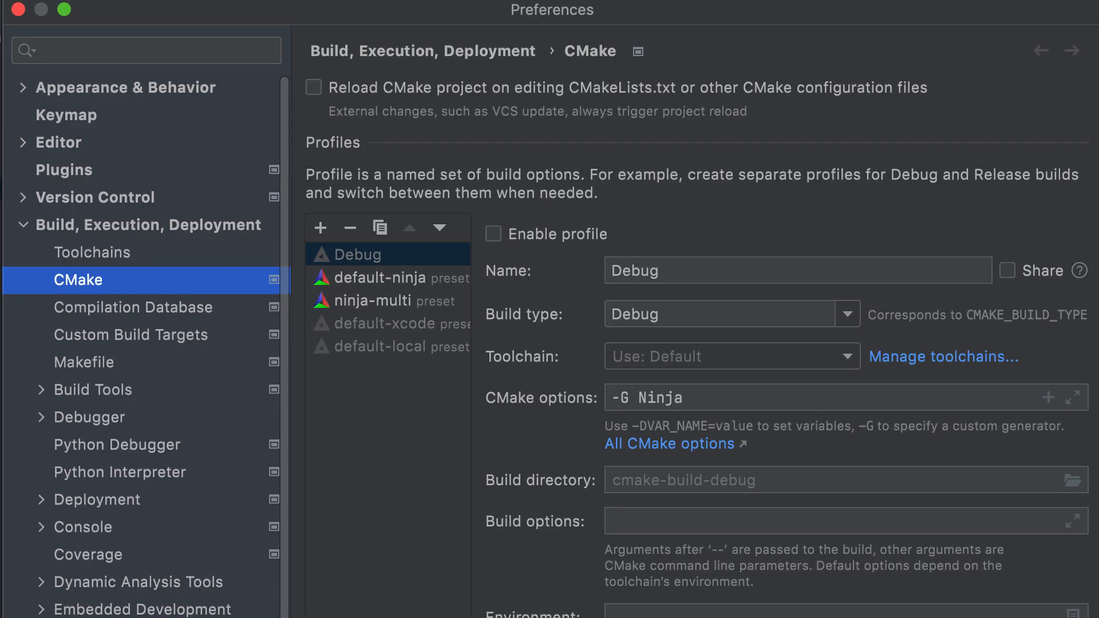
- View the default-local preset profile's settings, then return to CMakeUserPresets.json
left_click(379, 345)
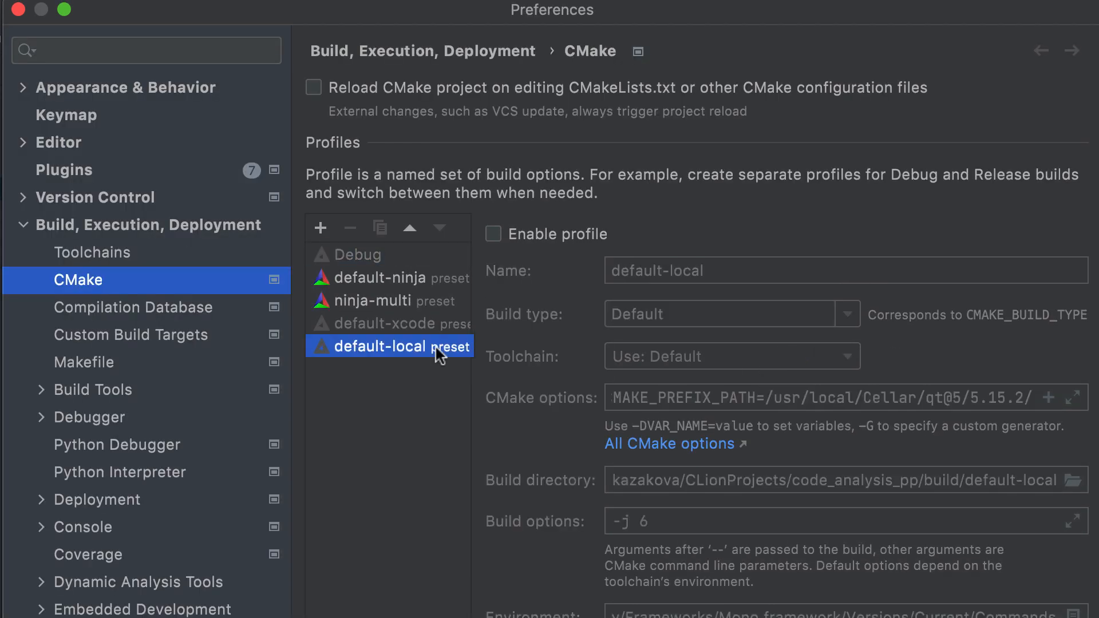
mouse_move(648, 292)
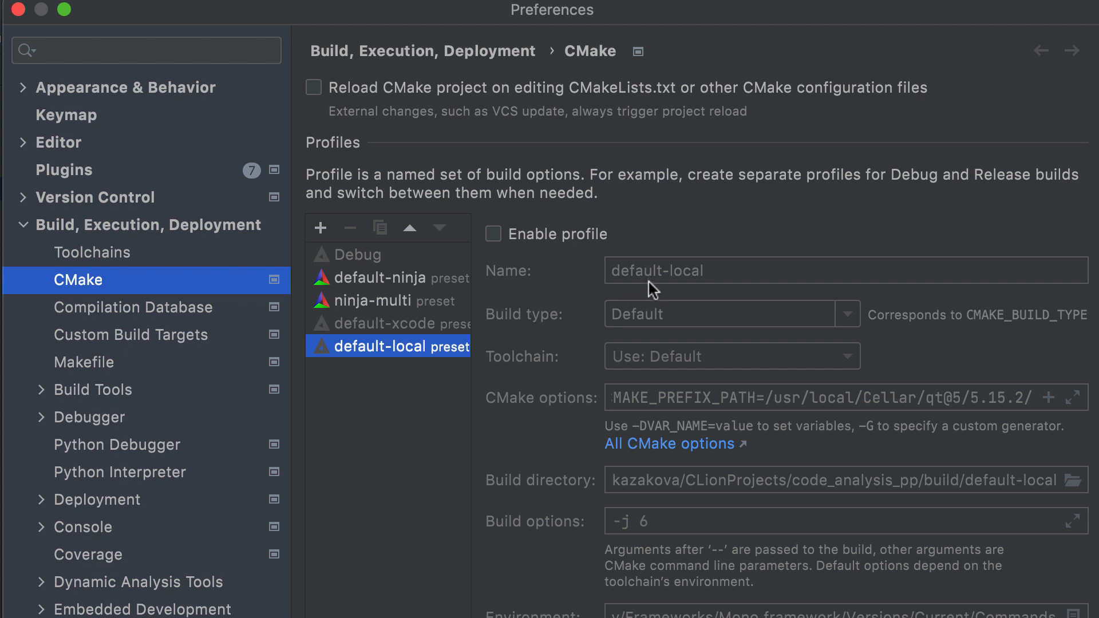
mouse_move(732, 377)
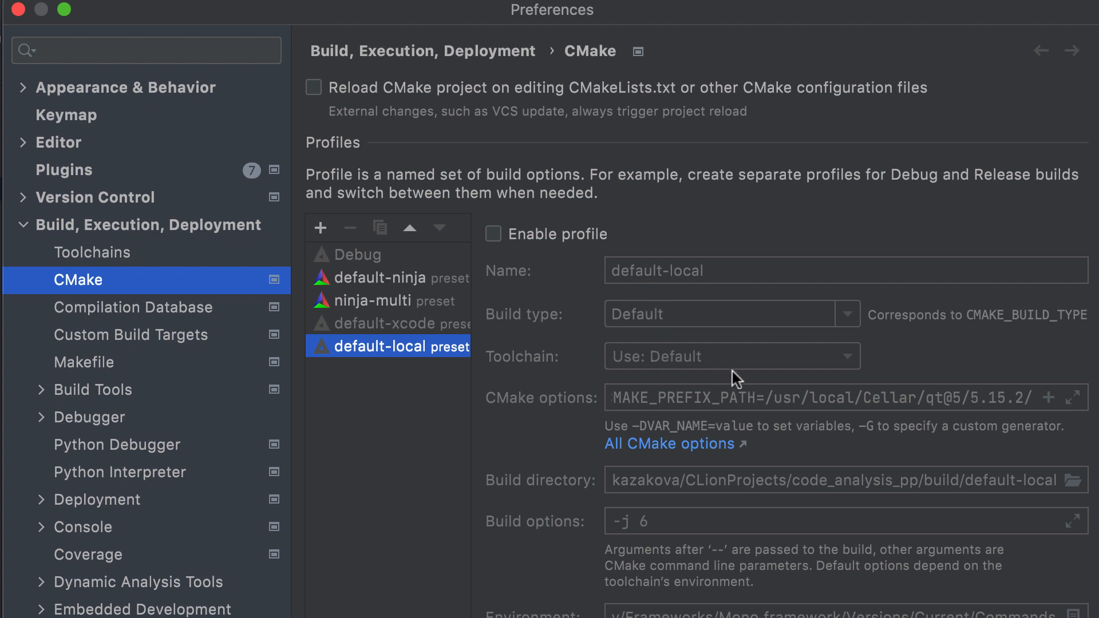
mouse_move(108, 249)
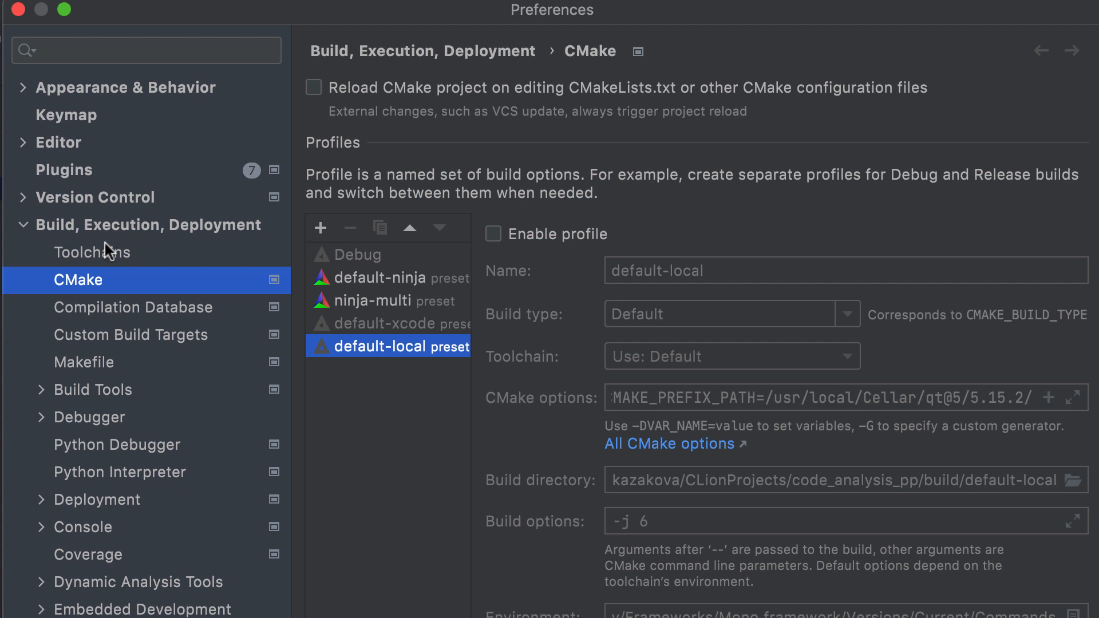
left_click(91, 252)
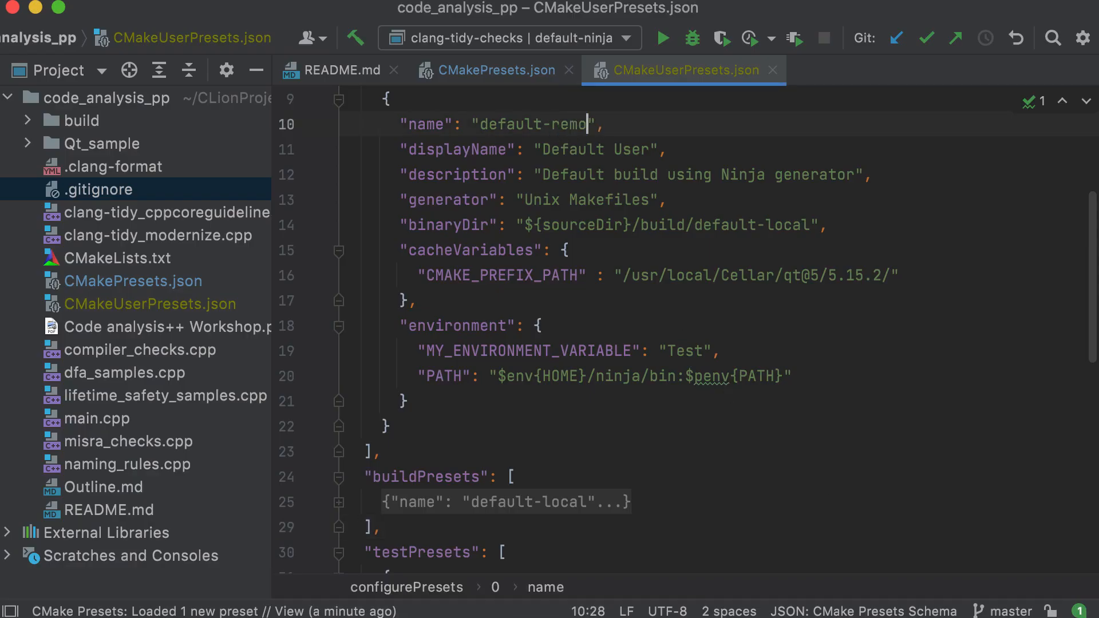
- Rename the configure and build presets from default-local to default-remote in CMakeUserPresets.json
type("te")
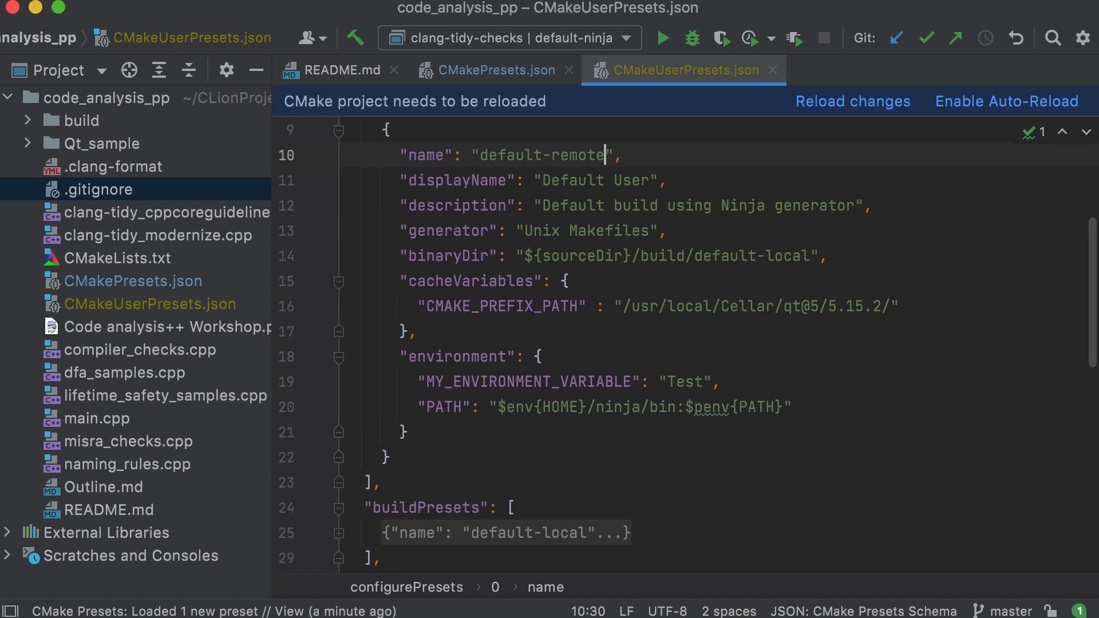
mouse_move(764, 256)
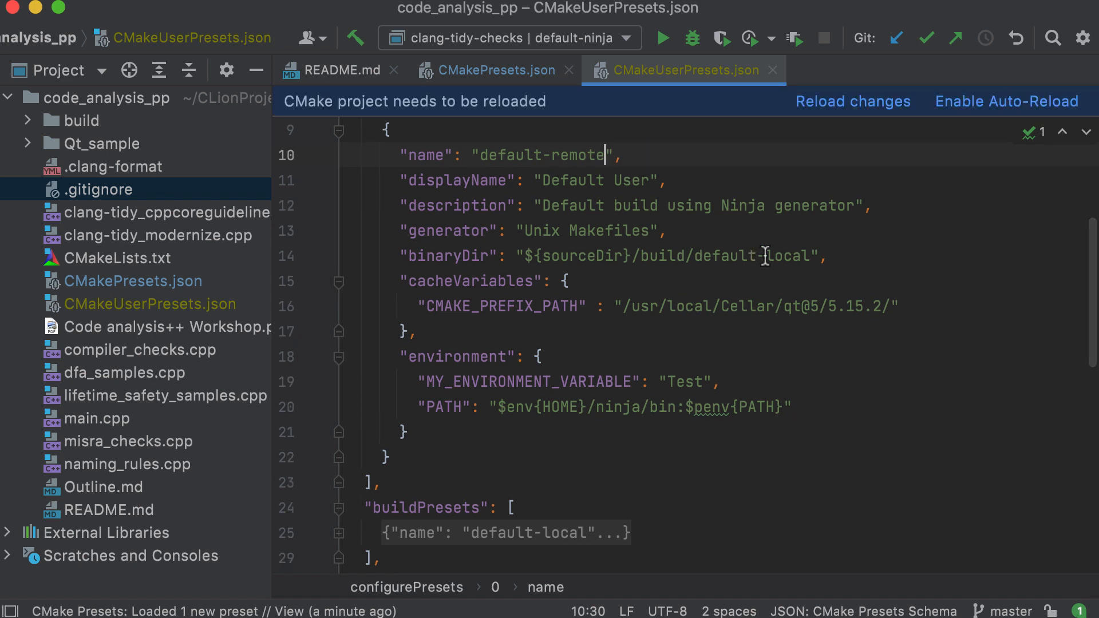
type("default-remote")
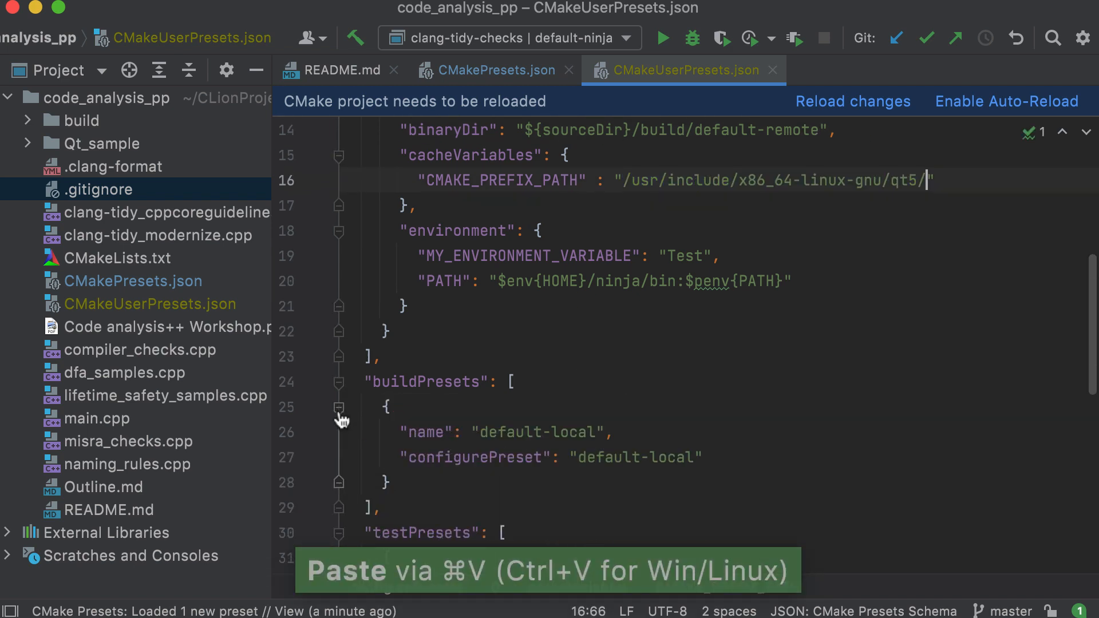
double_click(572, 432)
type(",")
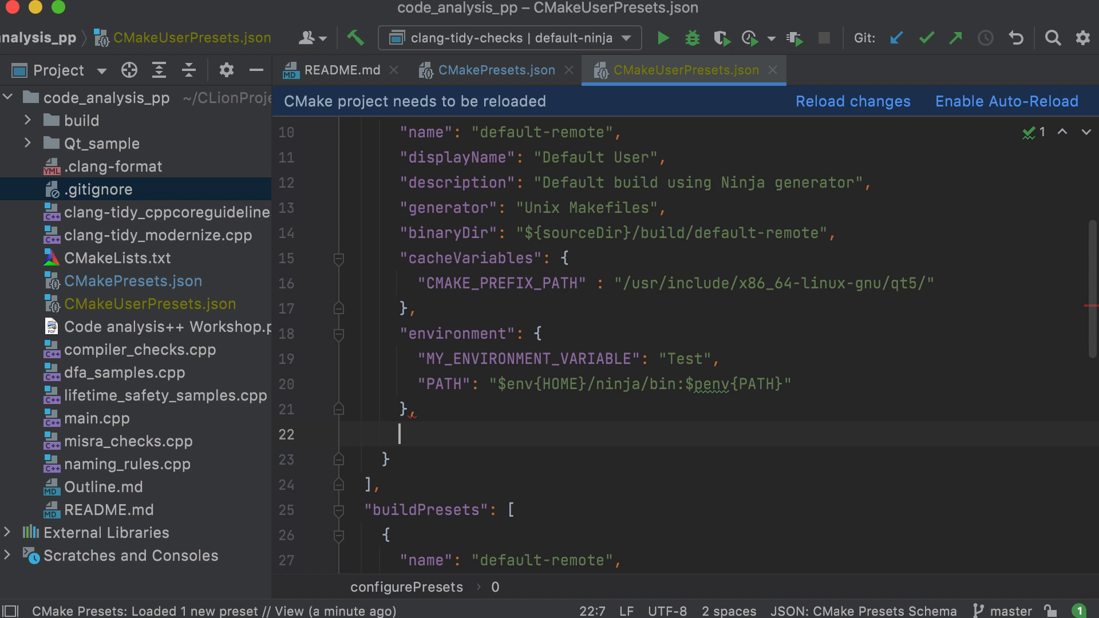
- Add a jetbrains.com/clion vendor block with toolchain "Remote Ubuntu 20.04" to the preset
type("\"vendor\": {")
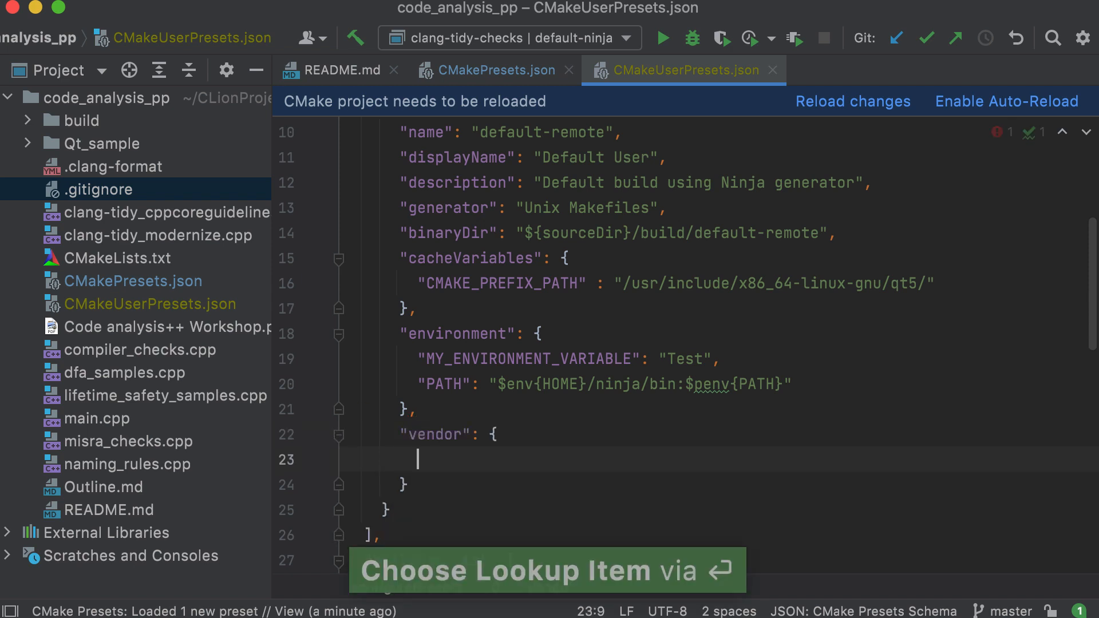
type("\"jetbrains.com/clion\": {")
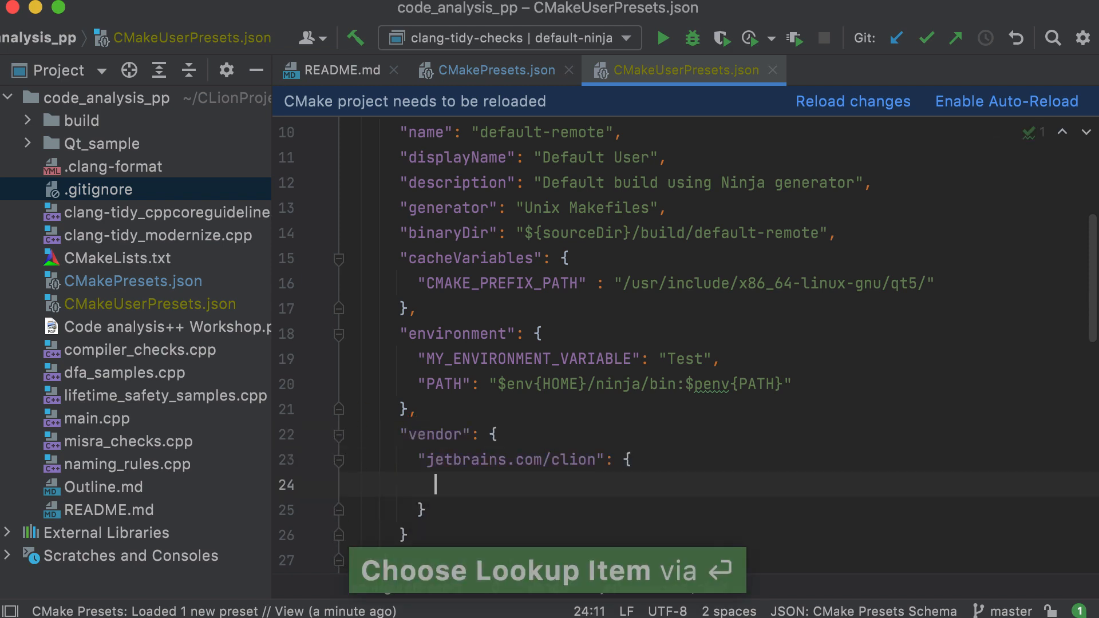
type("\"toolchain\": \"")
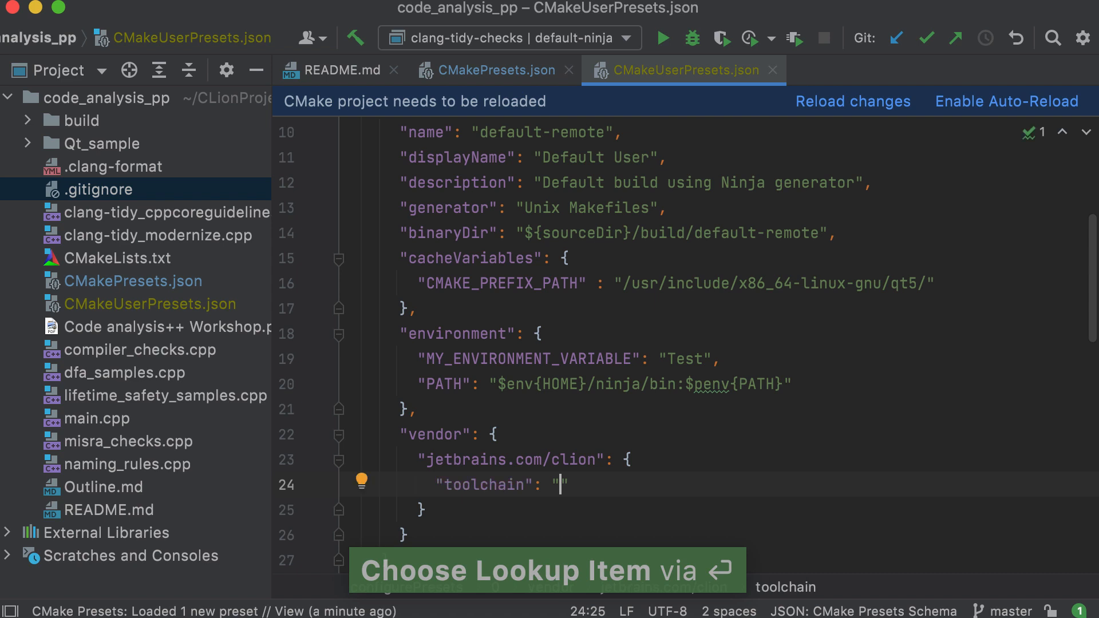
type("Remote")
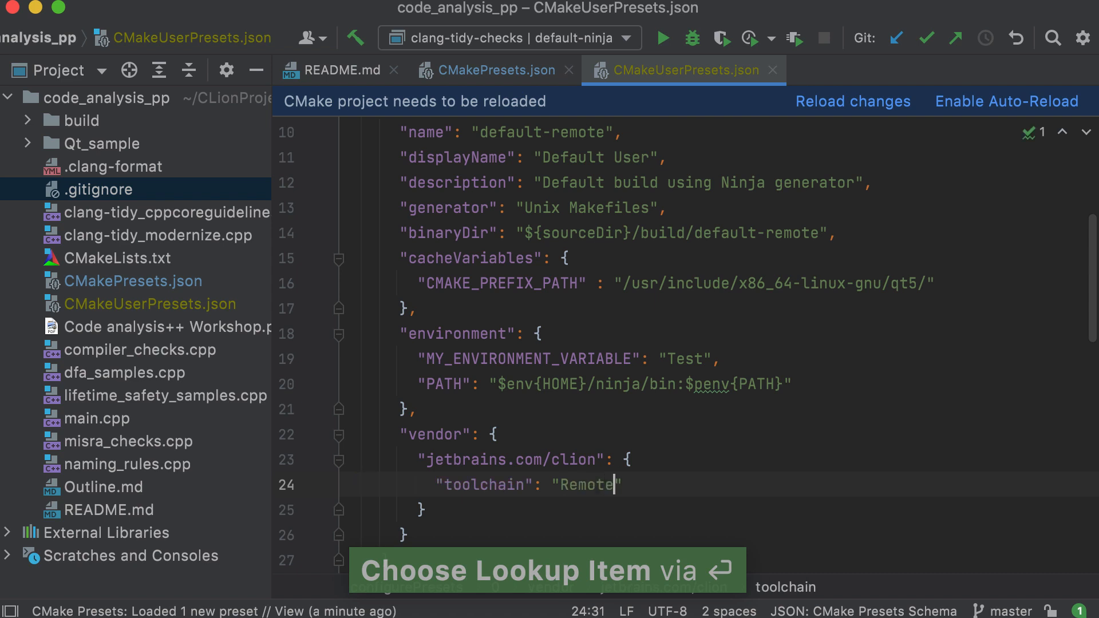
type("Ubuntu")
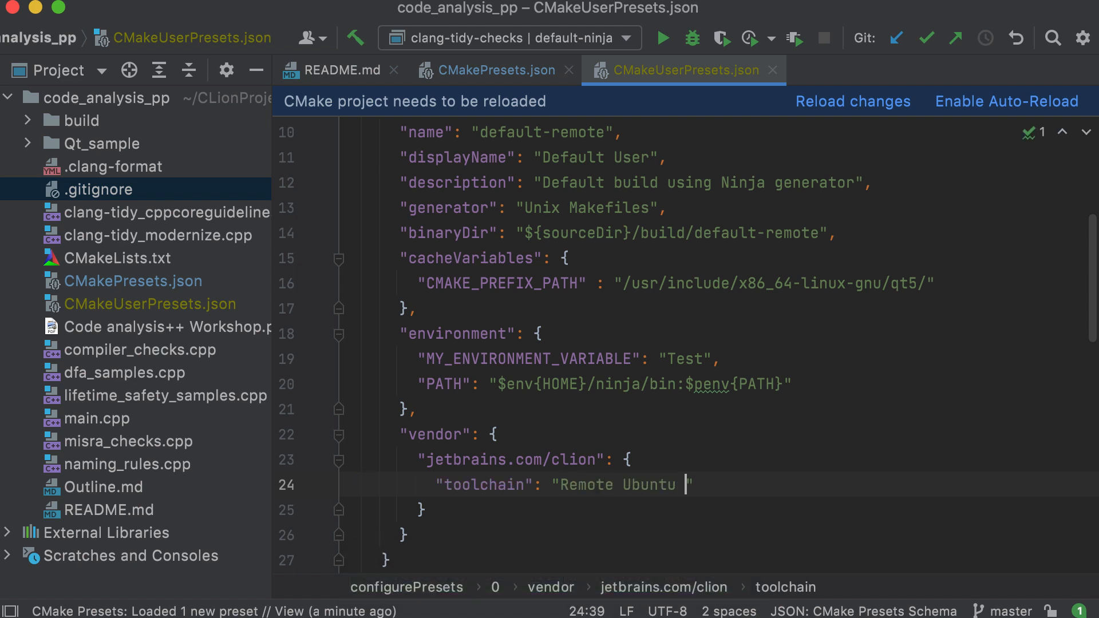
type("20.04")
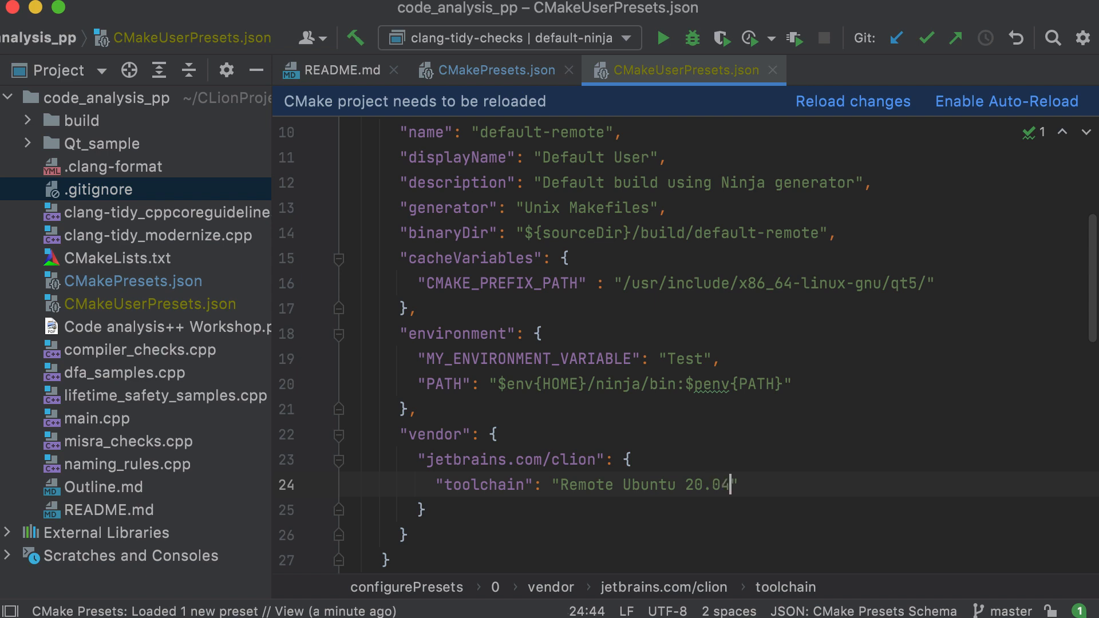
mouse_move(834, 105)
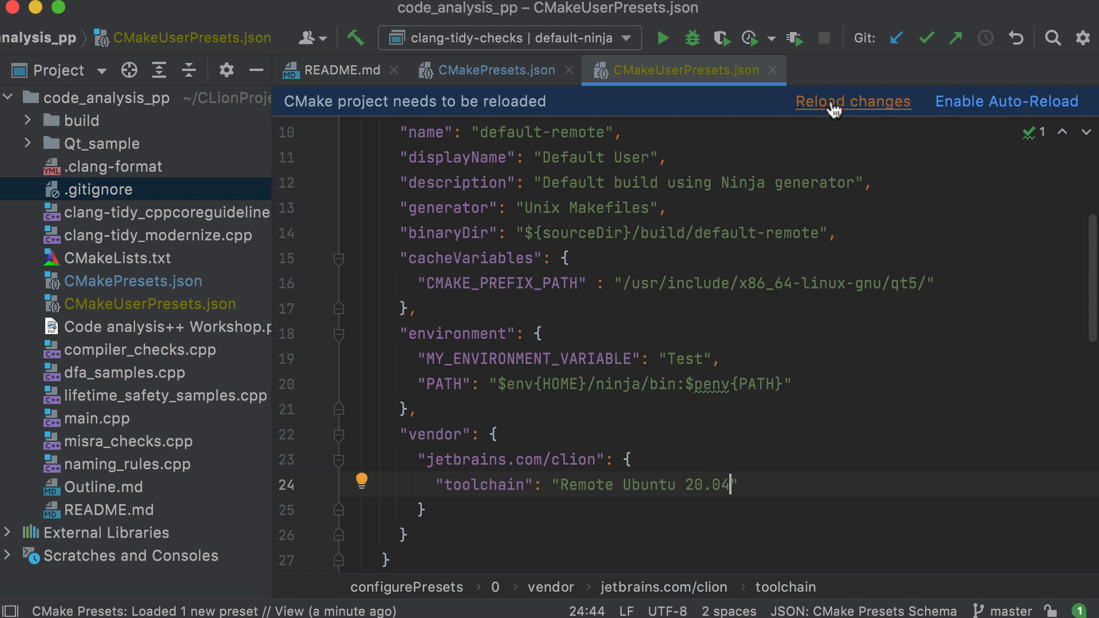
- Reload the CMake project and check default-remote among the CMake profiles in Preferences
left_click(853, 101)
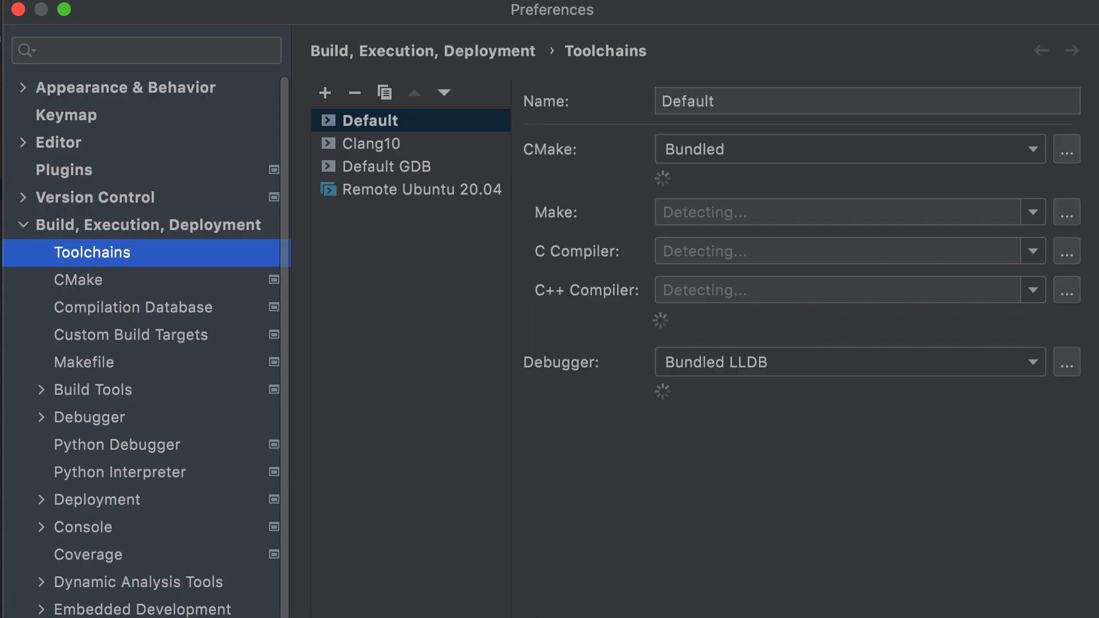
left_click(78, 279)
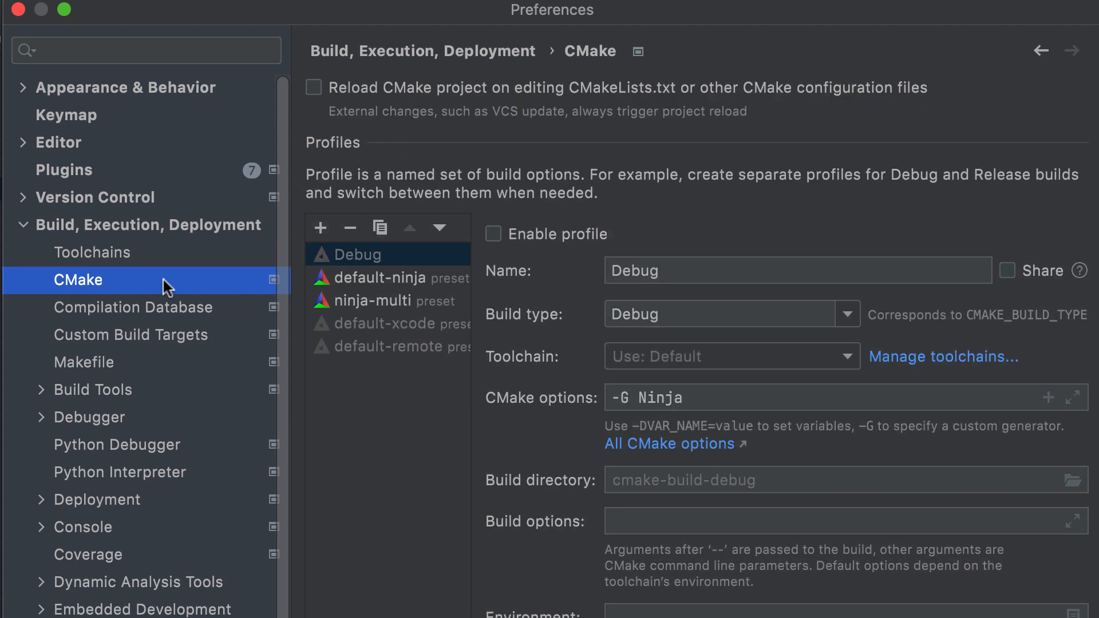
left_click(387, 346)
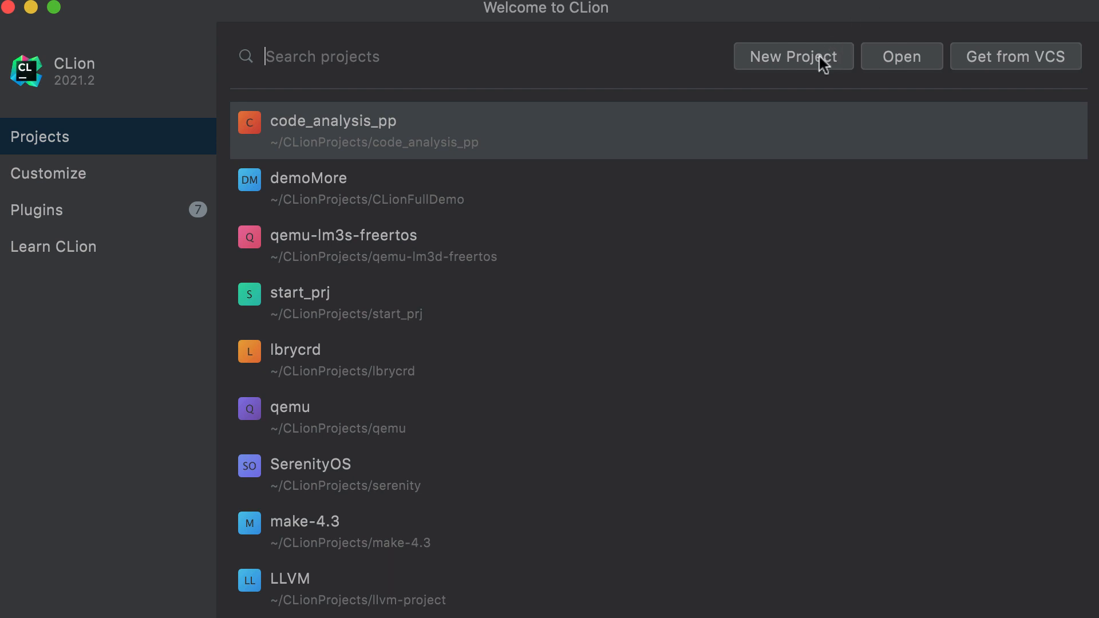
- Start a Qt Console Executable project named qt_wid with prefix path /usr/local/Cellar/qt@5/5.15.2/
left_click(794, 56)
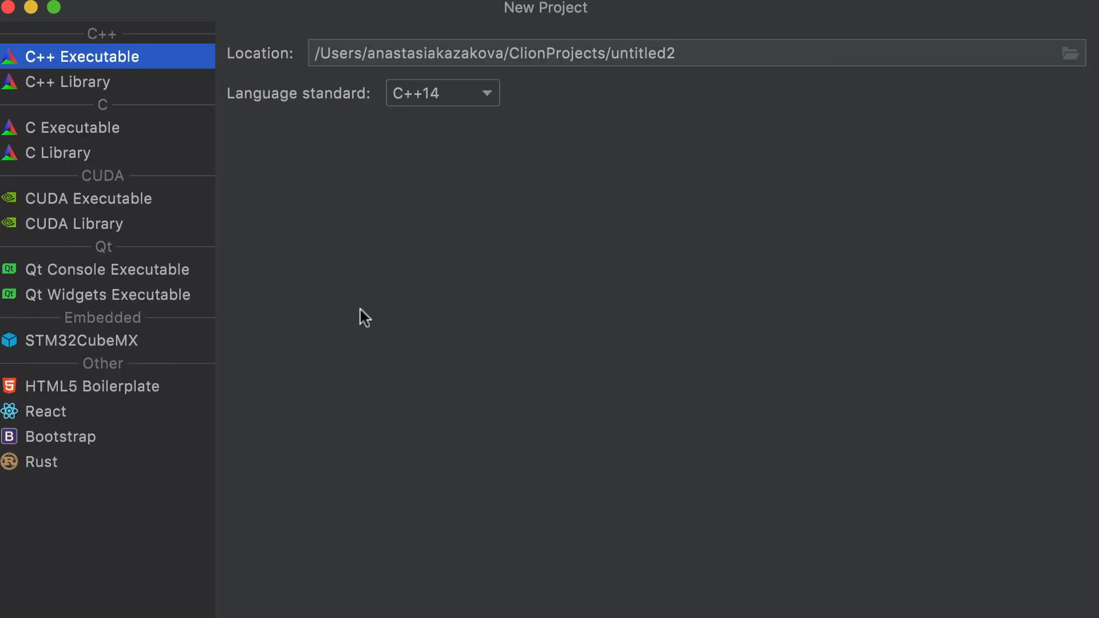
left_click(88, 199)
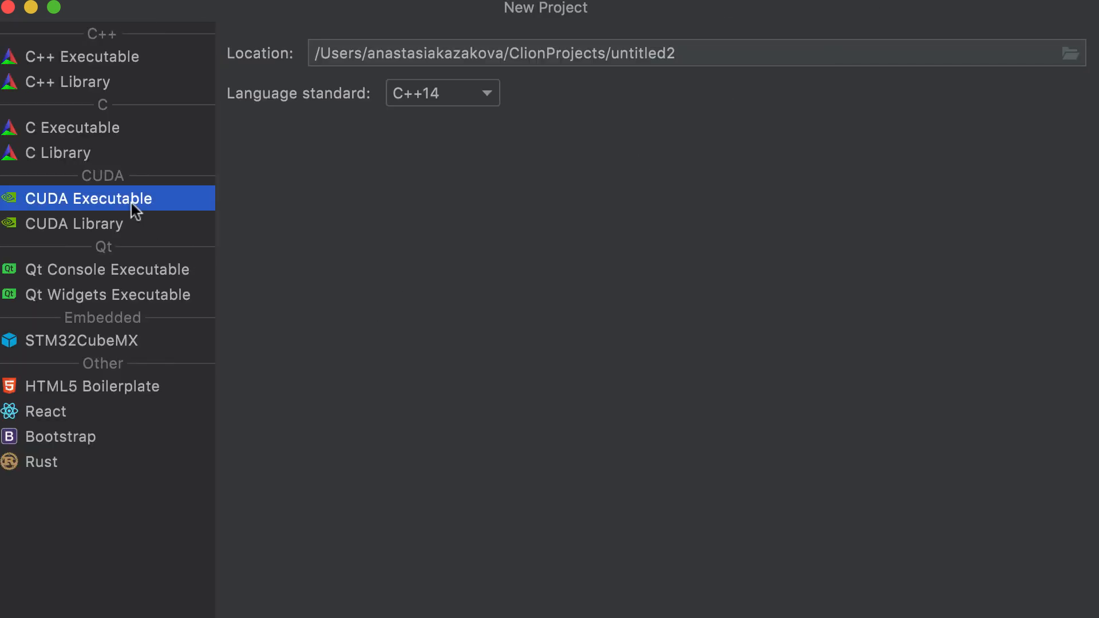
mouse_move(131, 278)
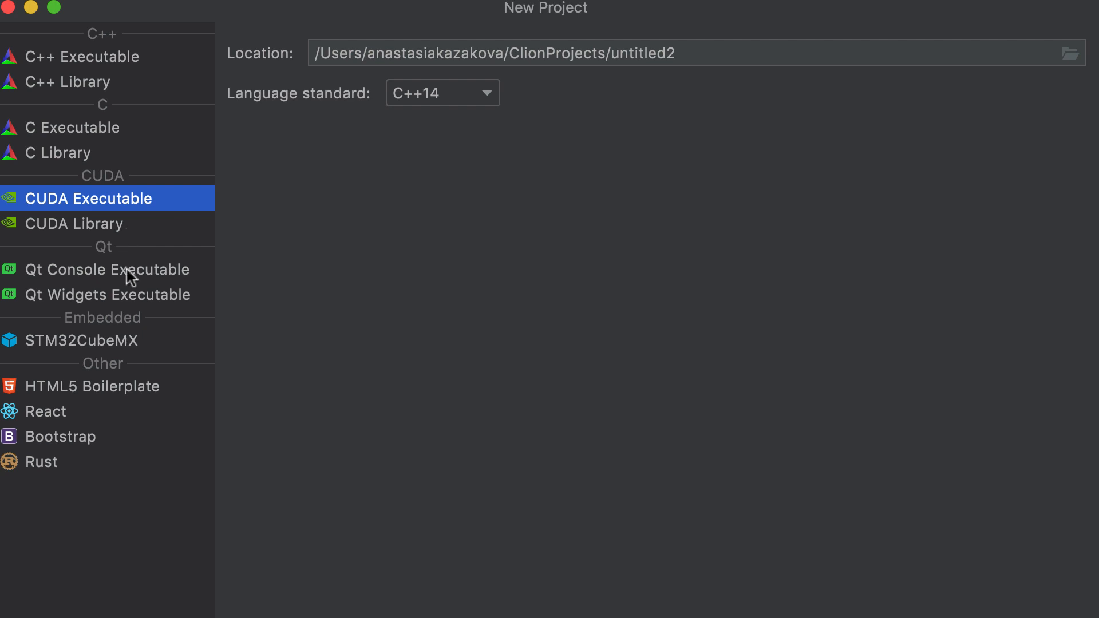
left_click(107, 269)
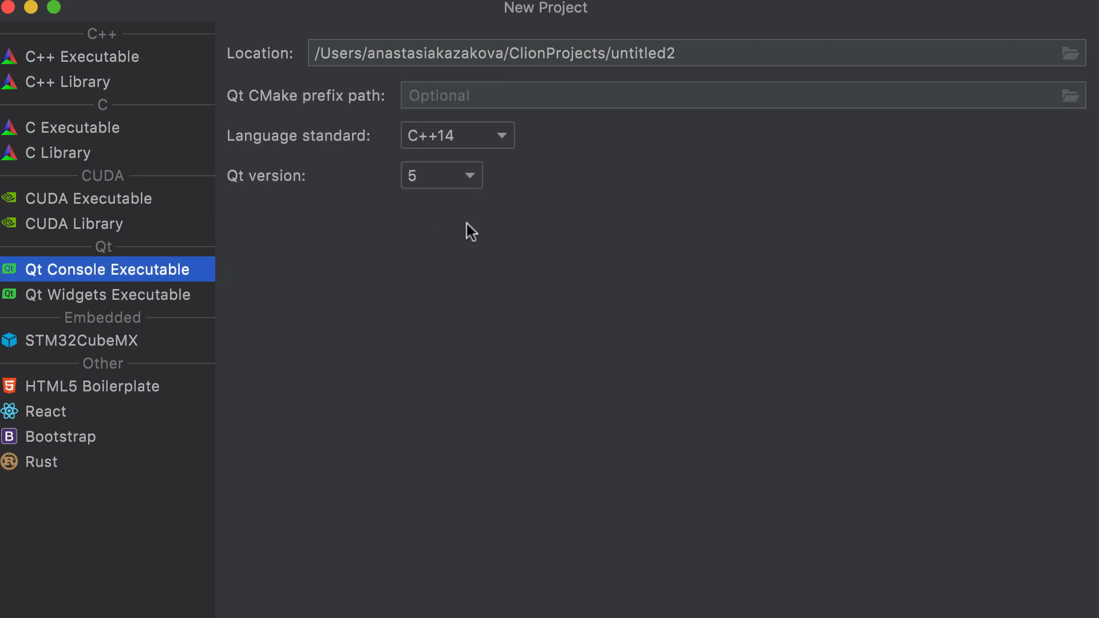
double_click(651, 53)
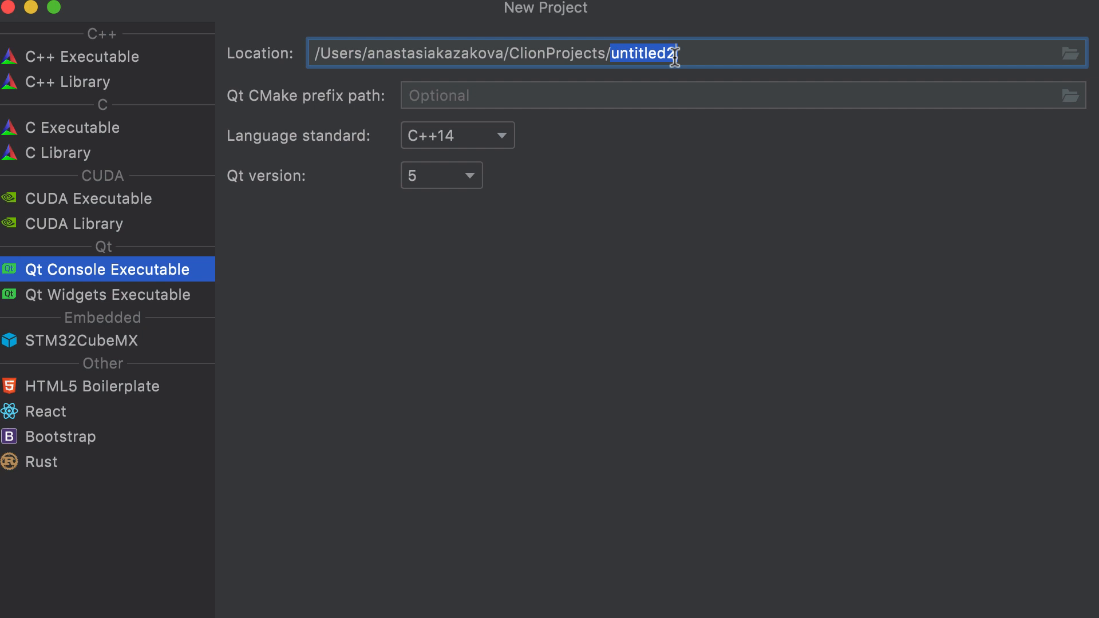
type("qt_wid")
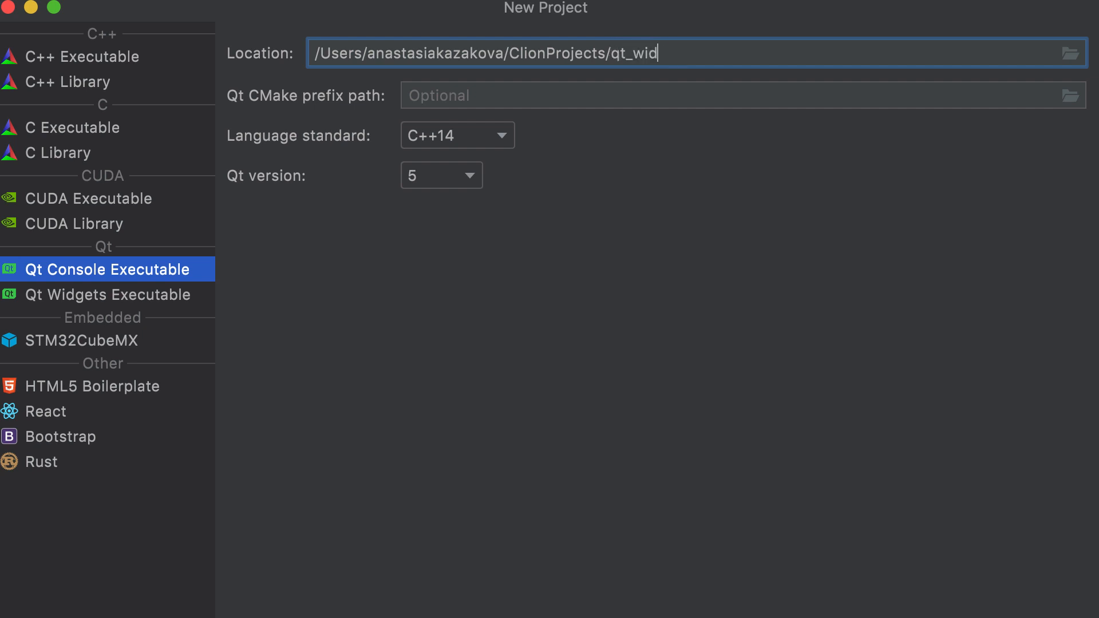
type("/usr/local/Cellar/qt@5/5.15.2/")
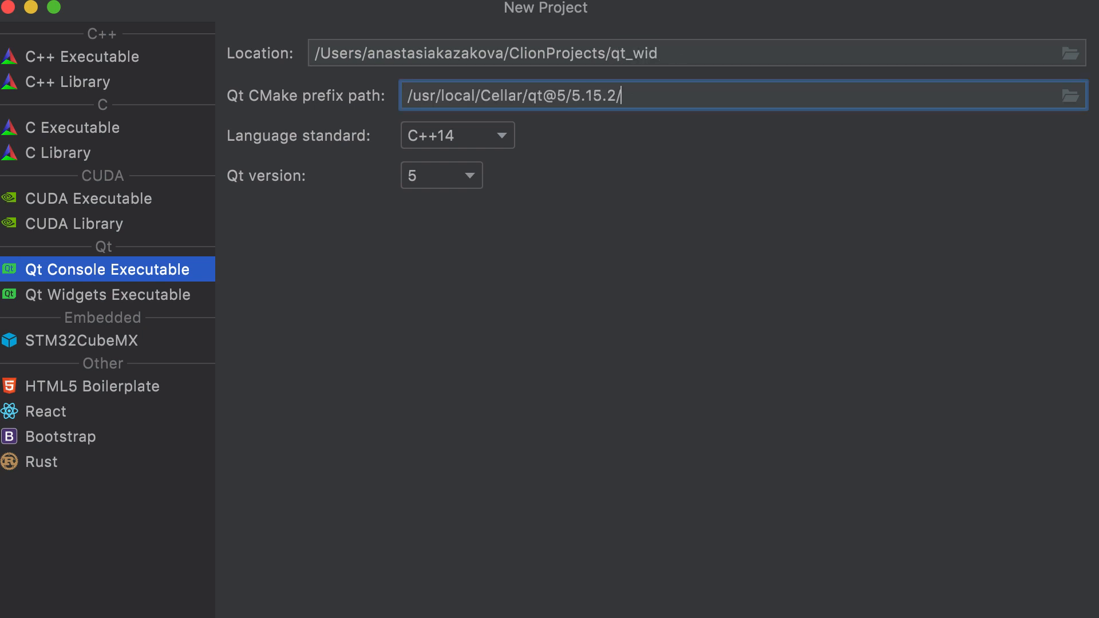
mouse_move(629, 253)
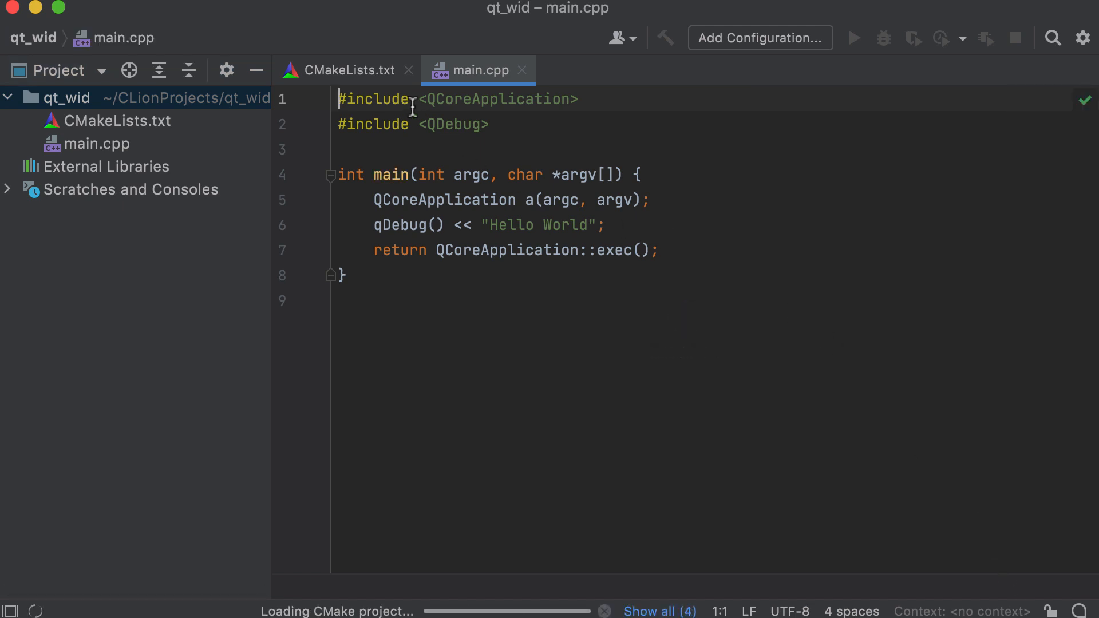
- Create the qt_wid project and view its CMake build preferences
left_click(347, 70)
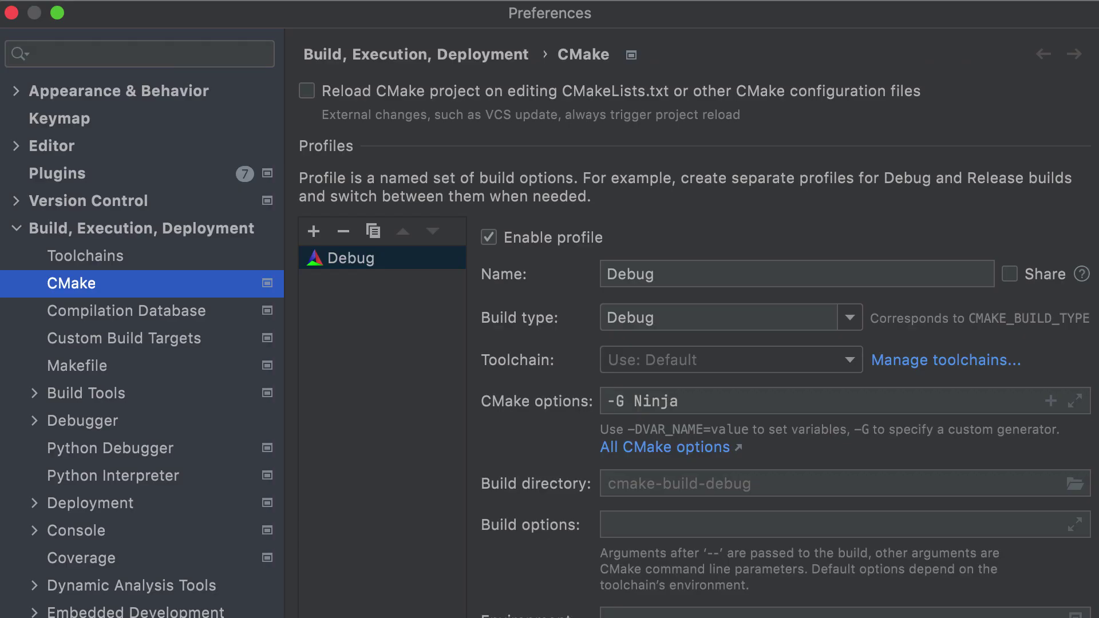
mouse_move(71, 60)
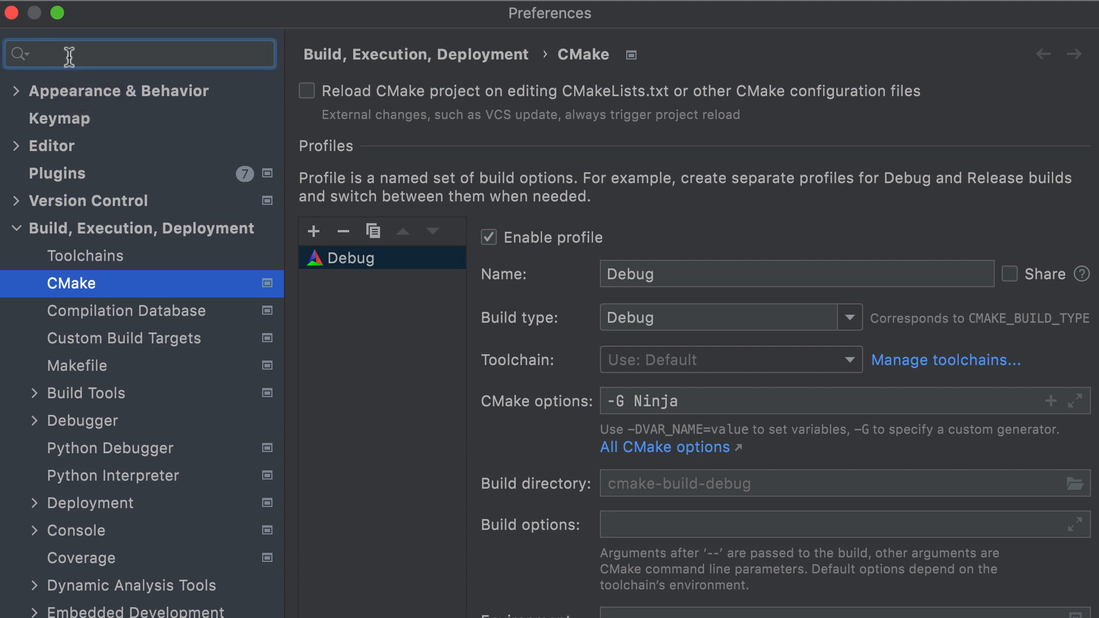
- Find File and Code Templates via the 'File and' search and select the Qt CMakeLists.txt template under Other
type("File and")
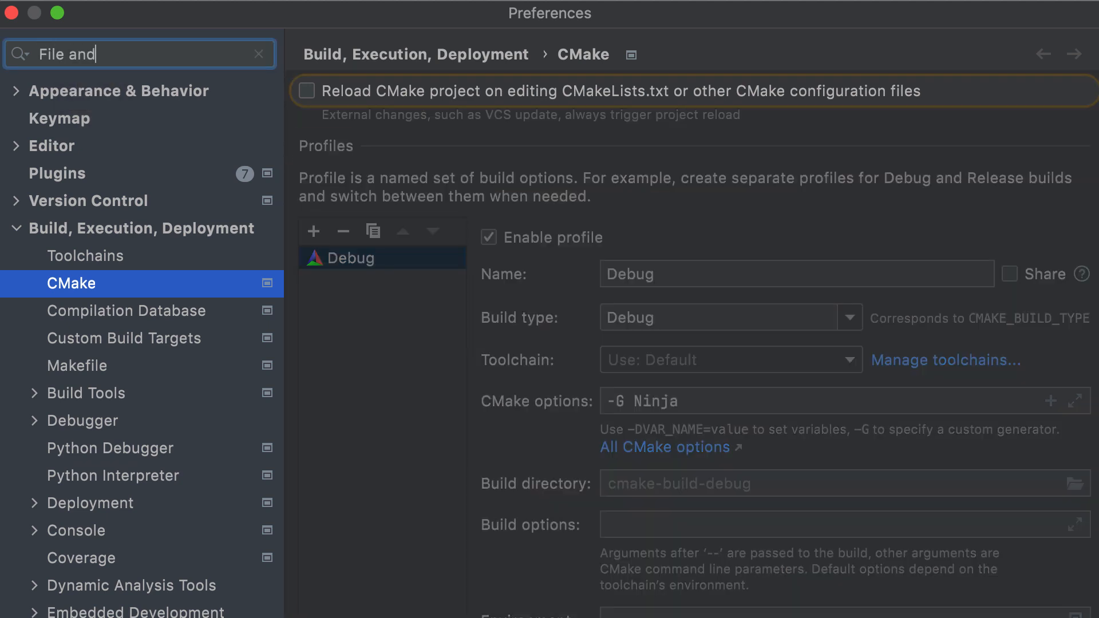
scroll("down", 3)
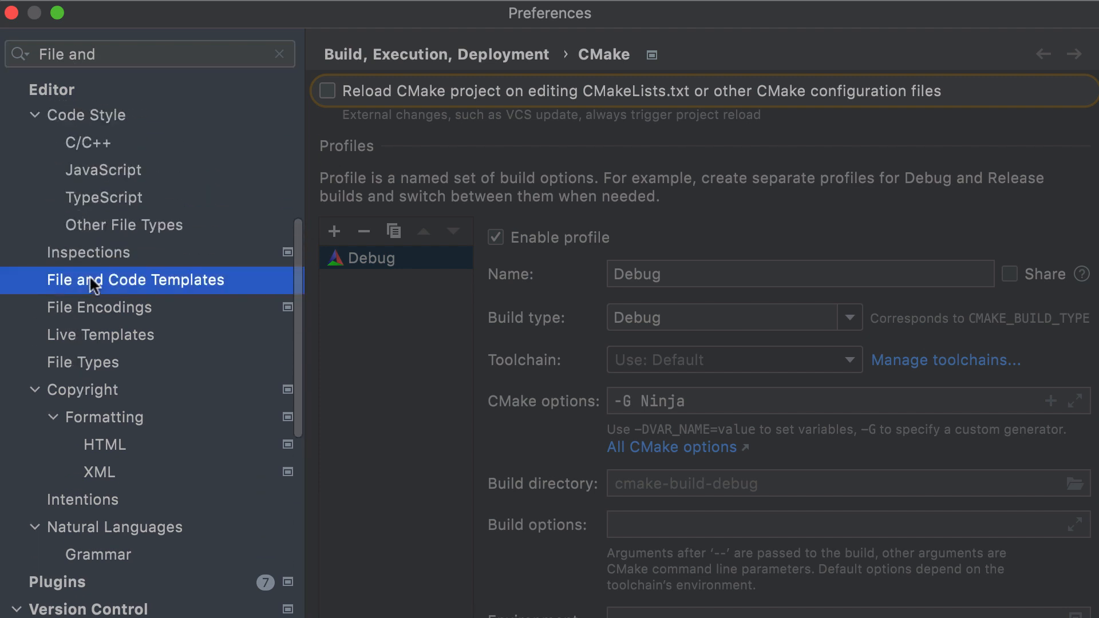
left_click(135, 279)
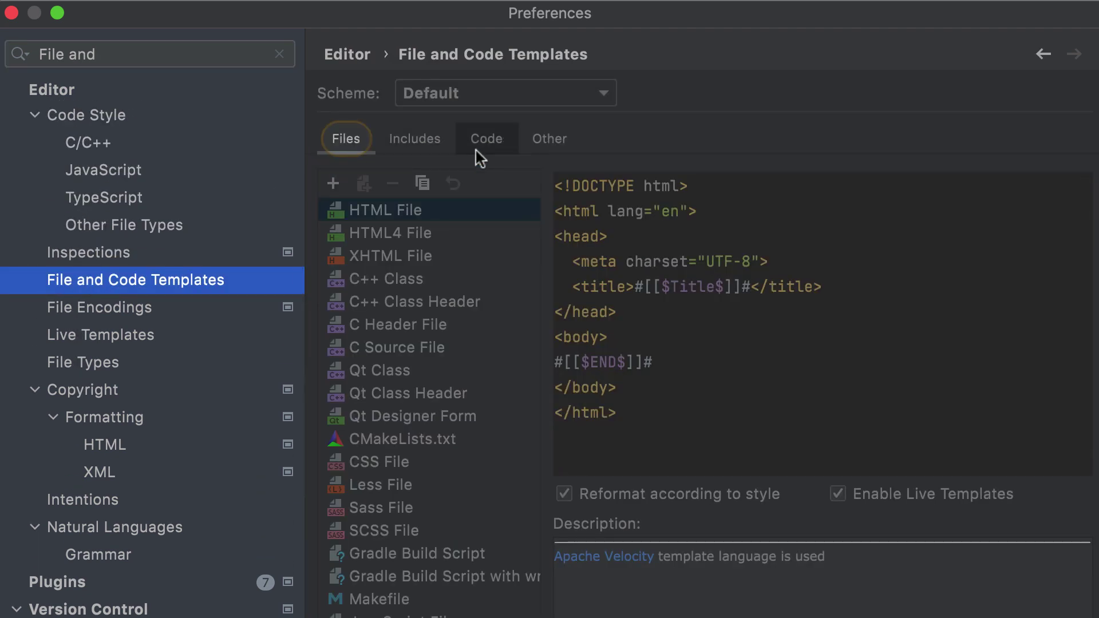
left_click(550, 138)
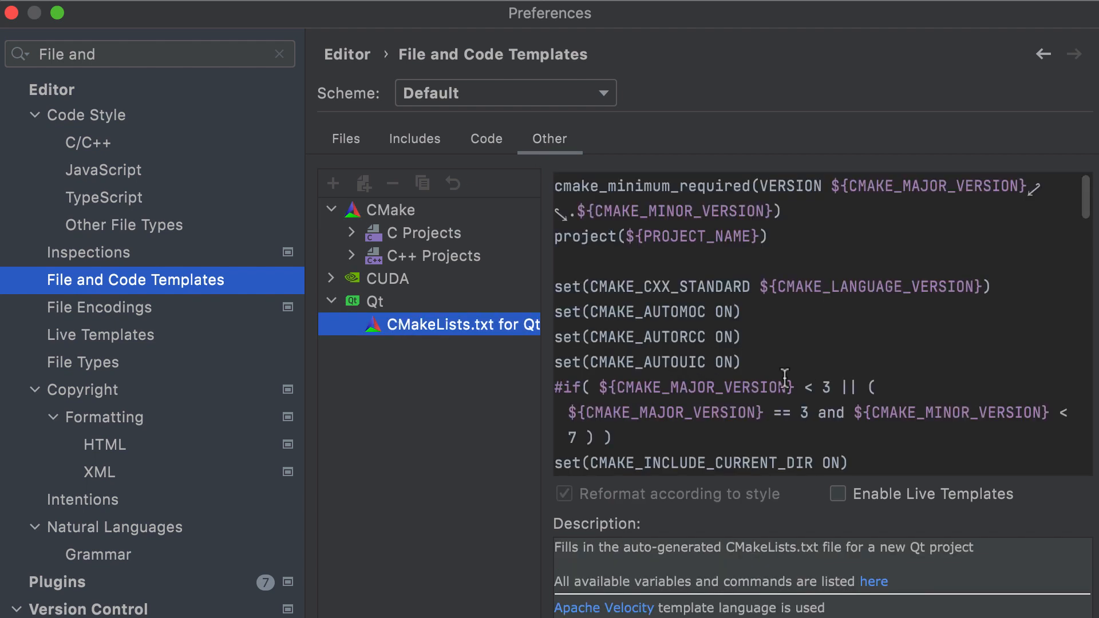
scroll("down", 3)
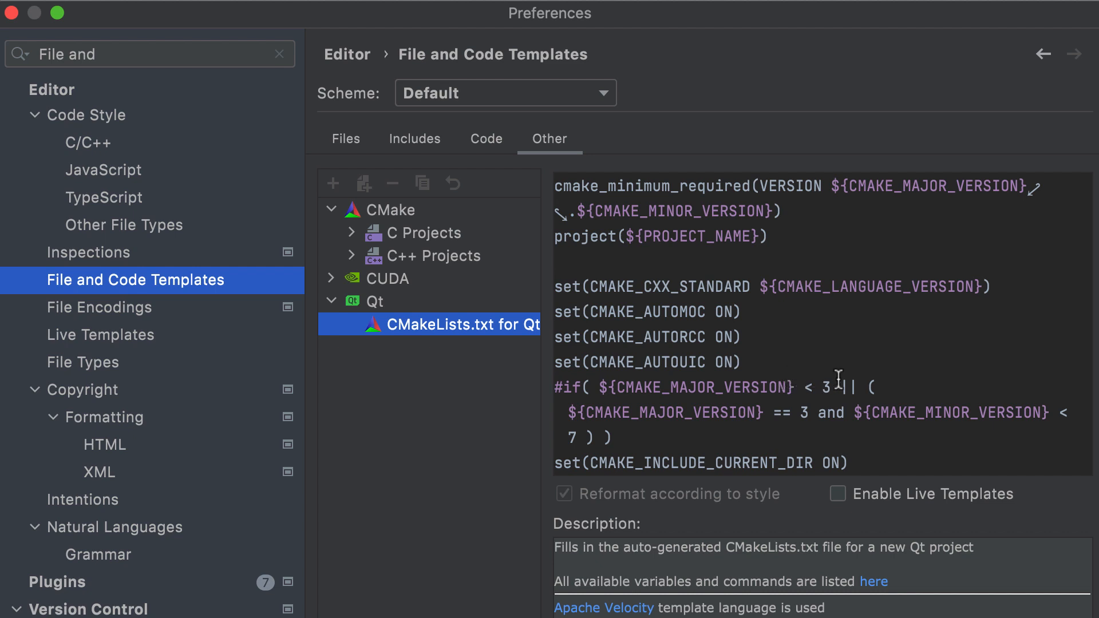
mouse_move(742, 349)
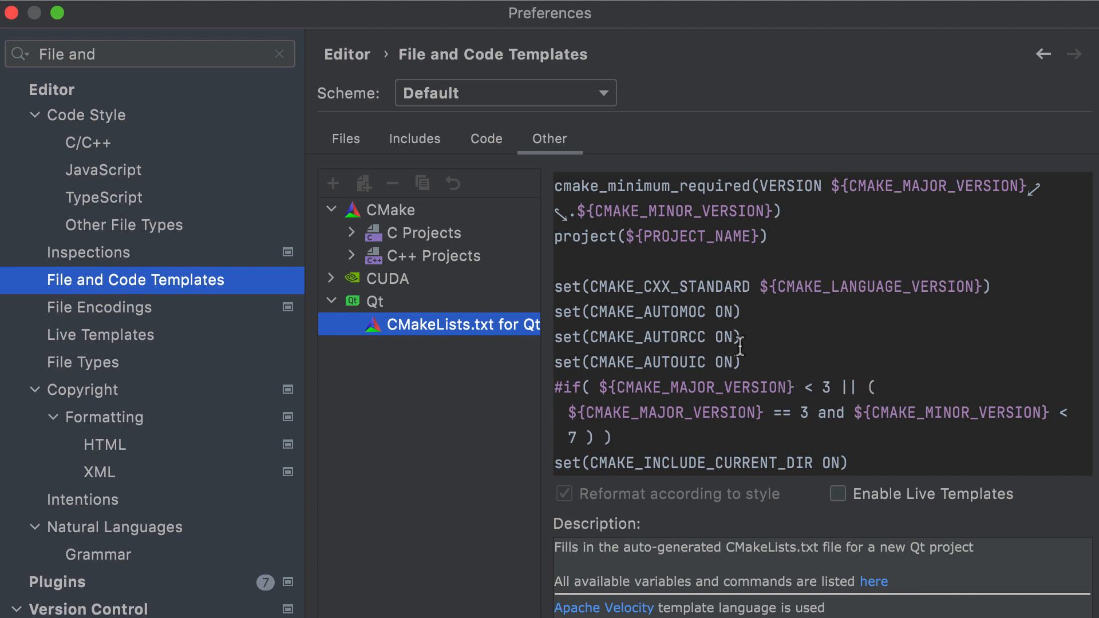
left_click(333, 278)
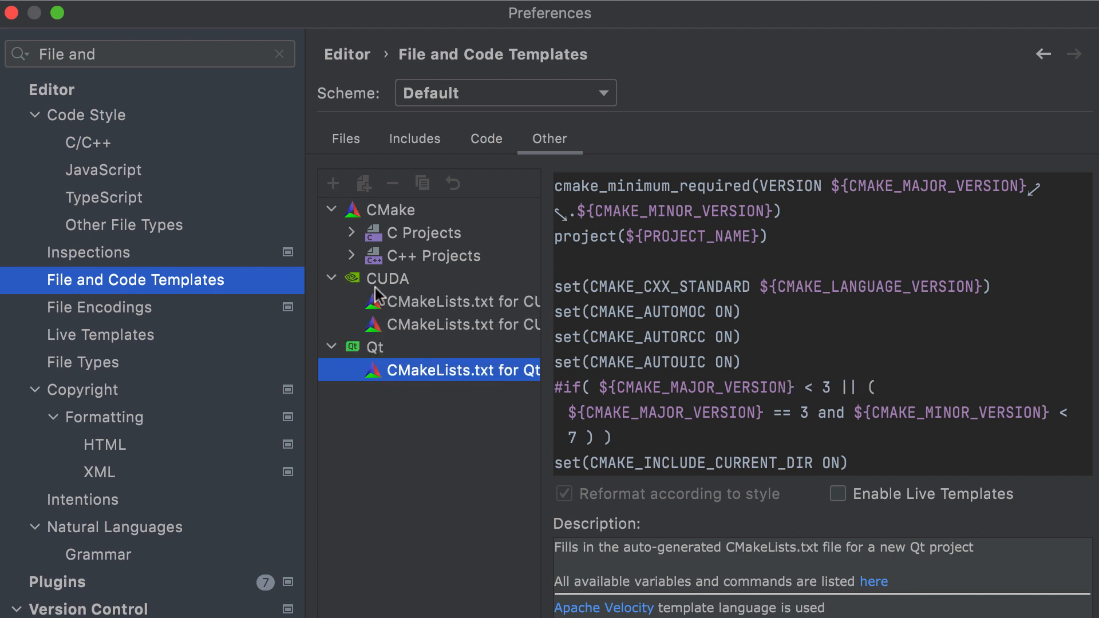
left_click(448, 301)
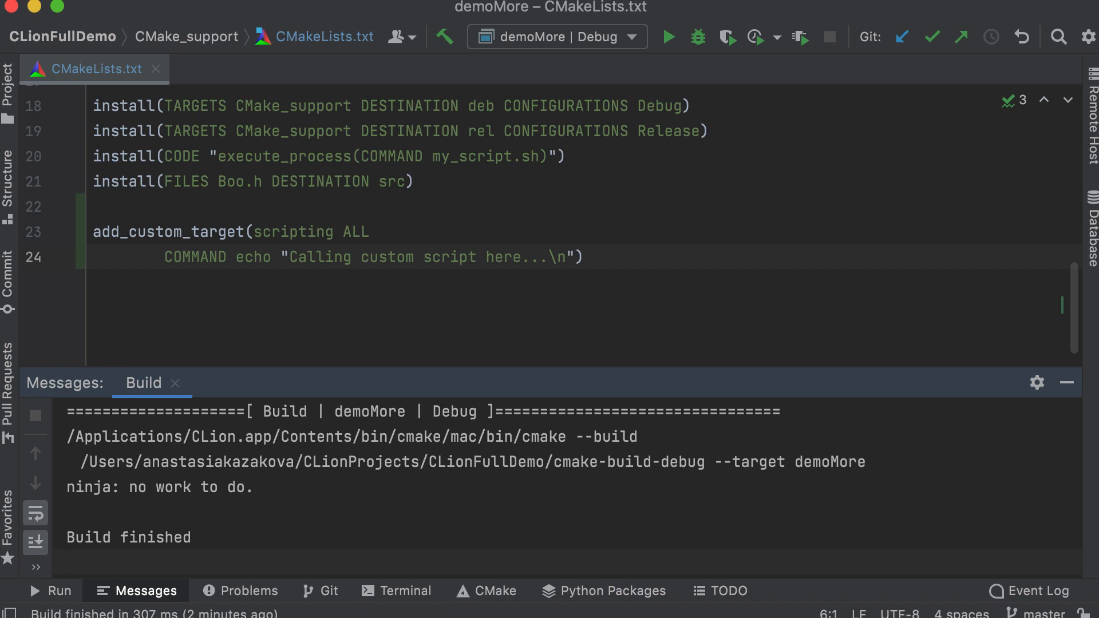
mouse_move(635, 42)
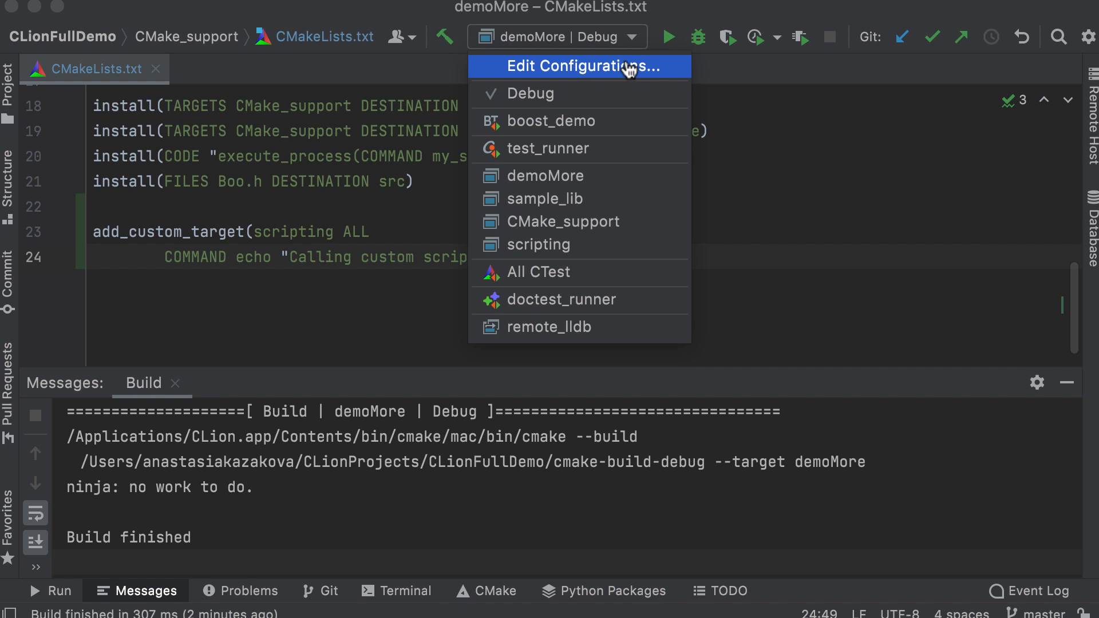
- Bring up Edit Configurations for demoMore from the run configuration selector
left_click(578, 66)
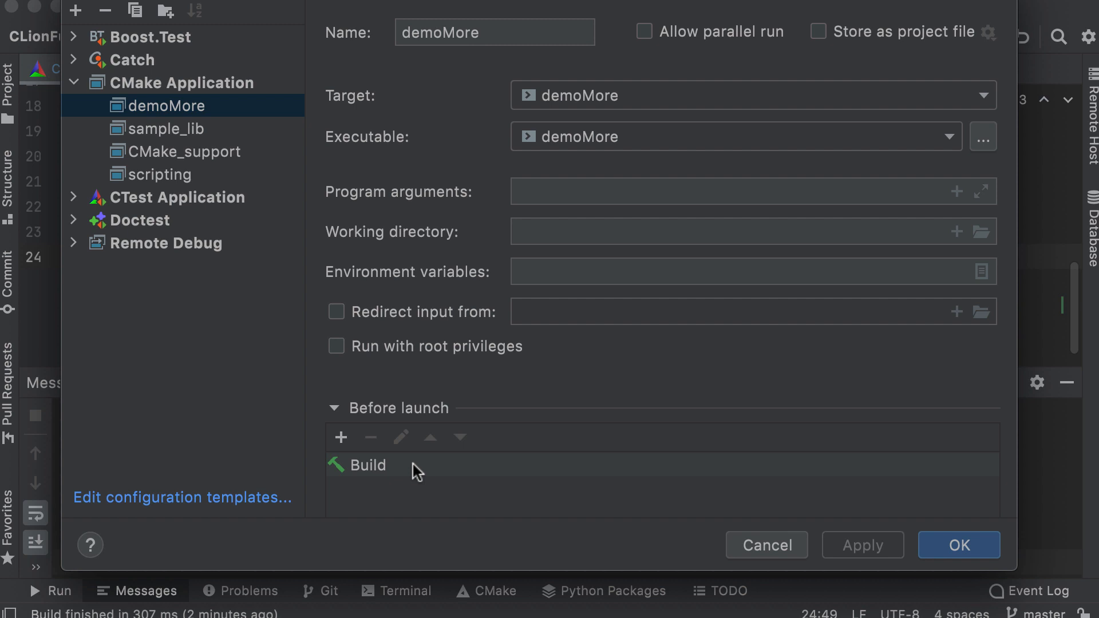
mouse_move(356, 433)
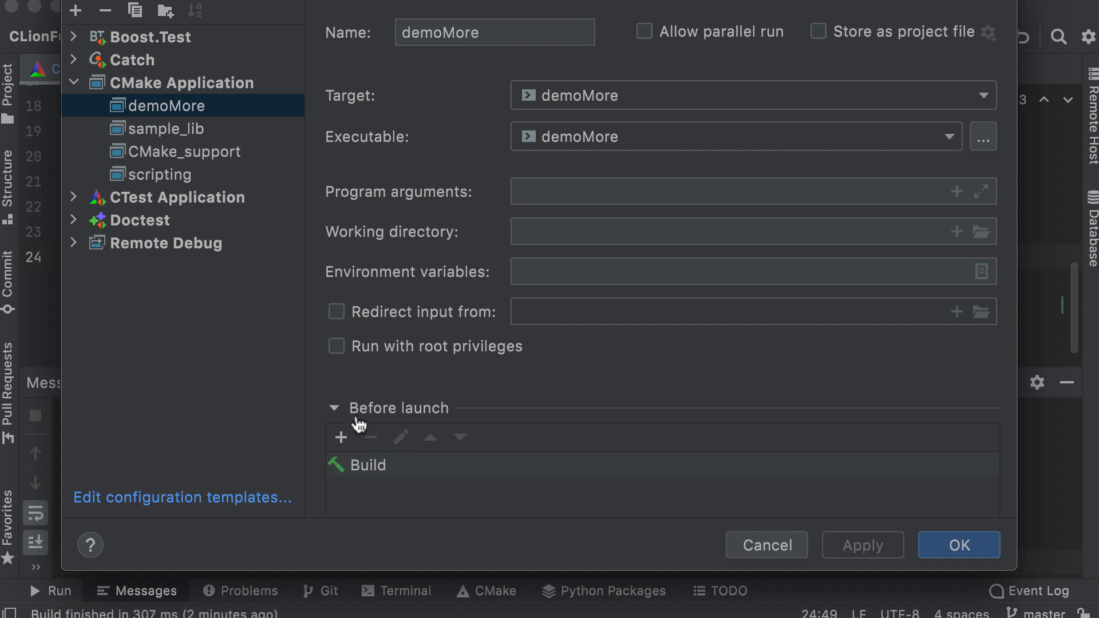
mouse_move(369, 440)
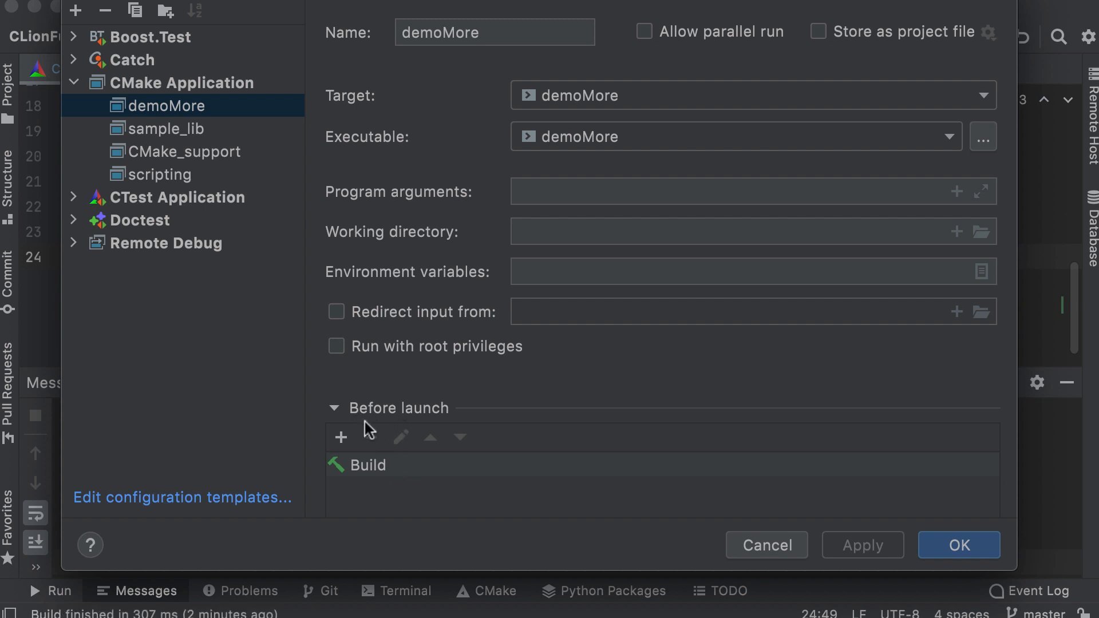
- Add the scripting CMake target as a before-launch task of demoMore and save the configuration
left_click(341, 437)
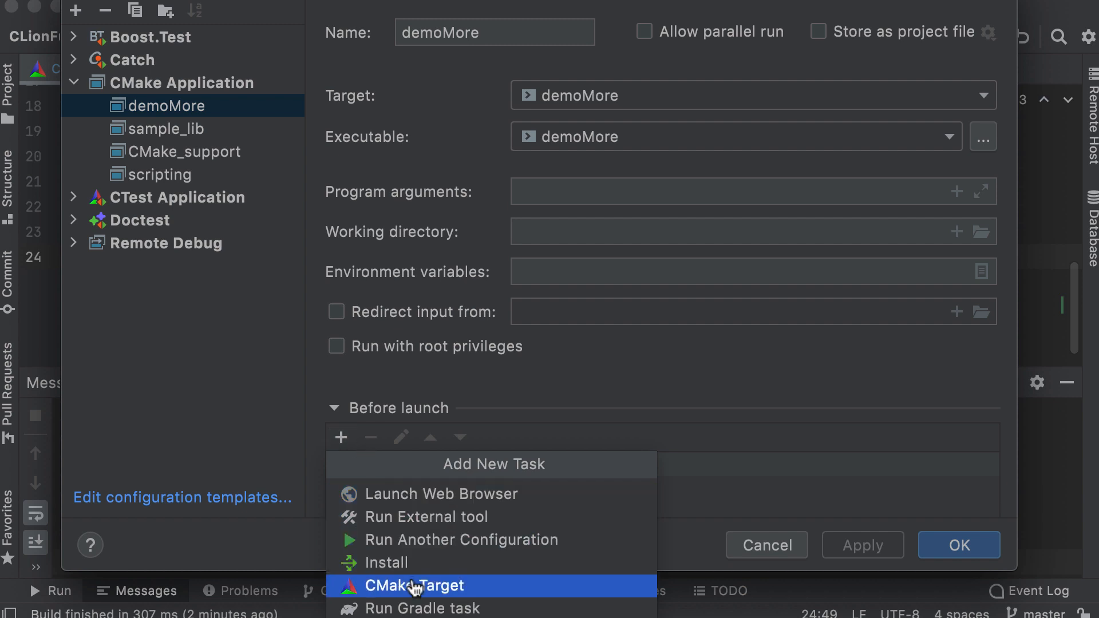
left_click(405, 586)
type("scrip")
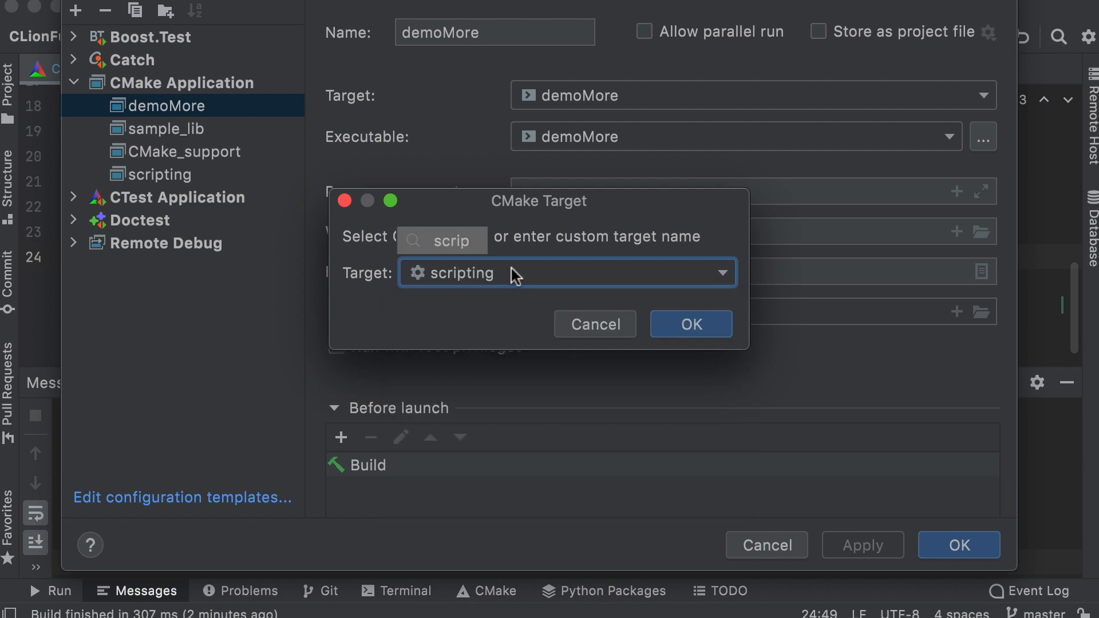
left_click(691, 324)
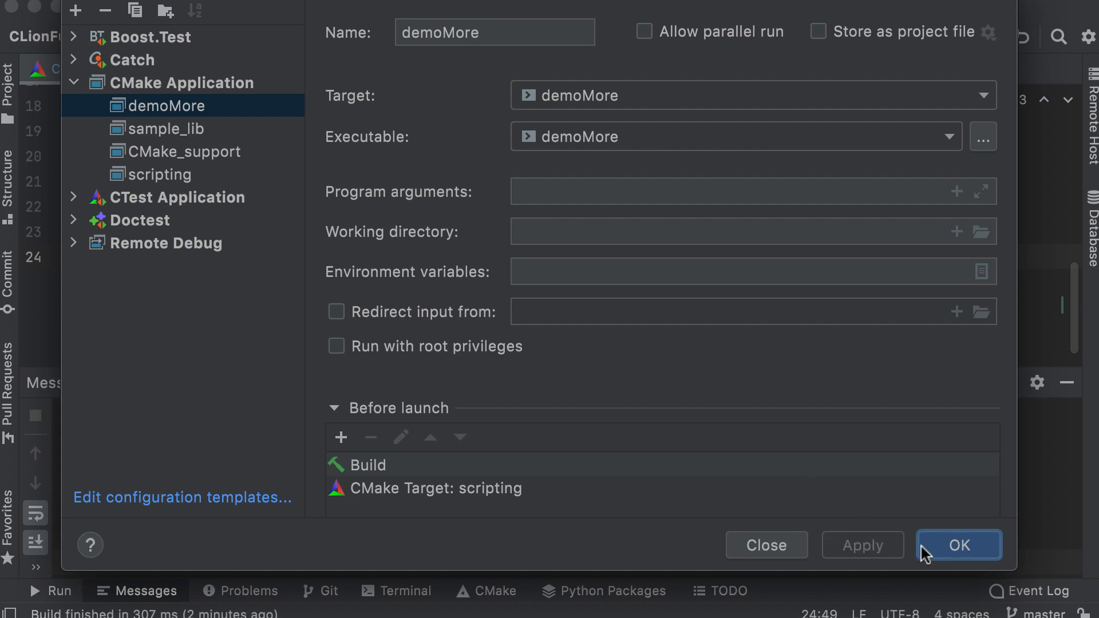
left_click(959, 545)
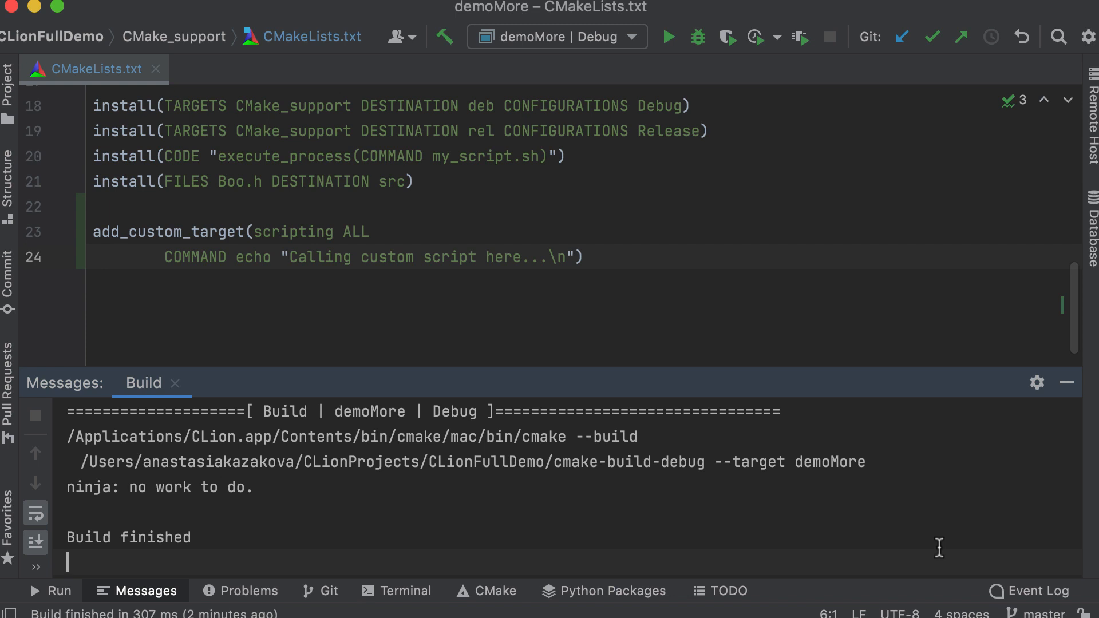
- Run demoMore | Debug so scripting builds first and prints 'Calling custom script here...'
left_click(671, 35)
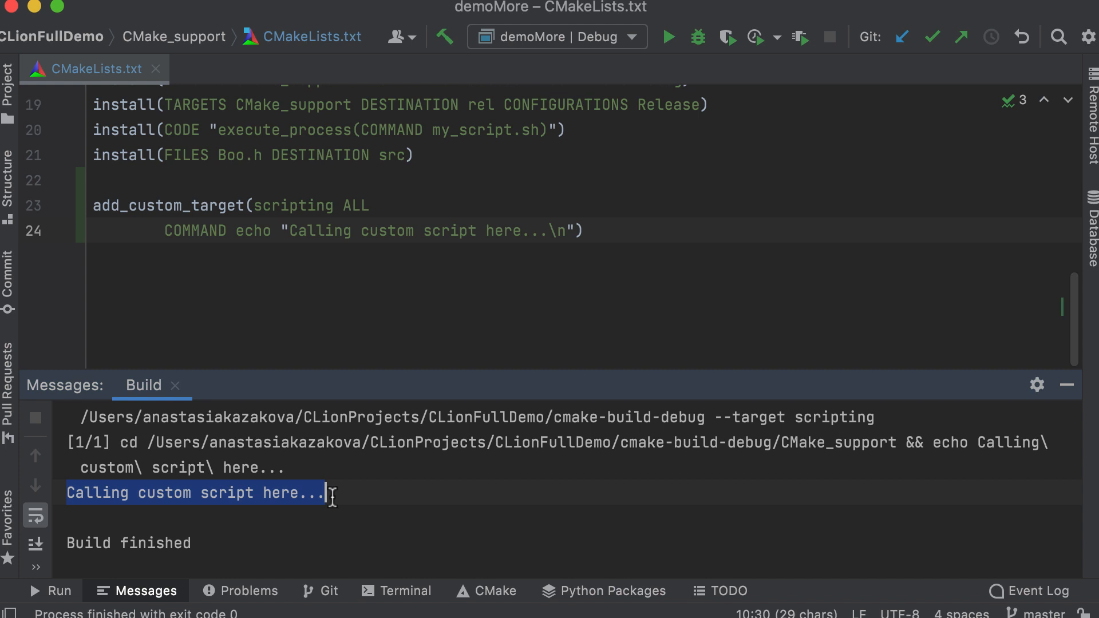
mouse_move(371, 510)
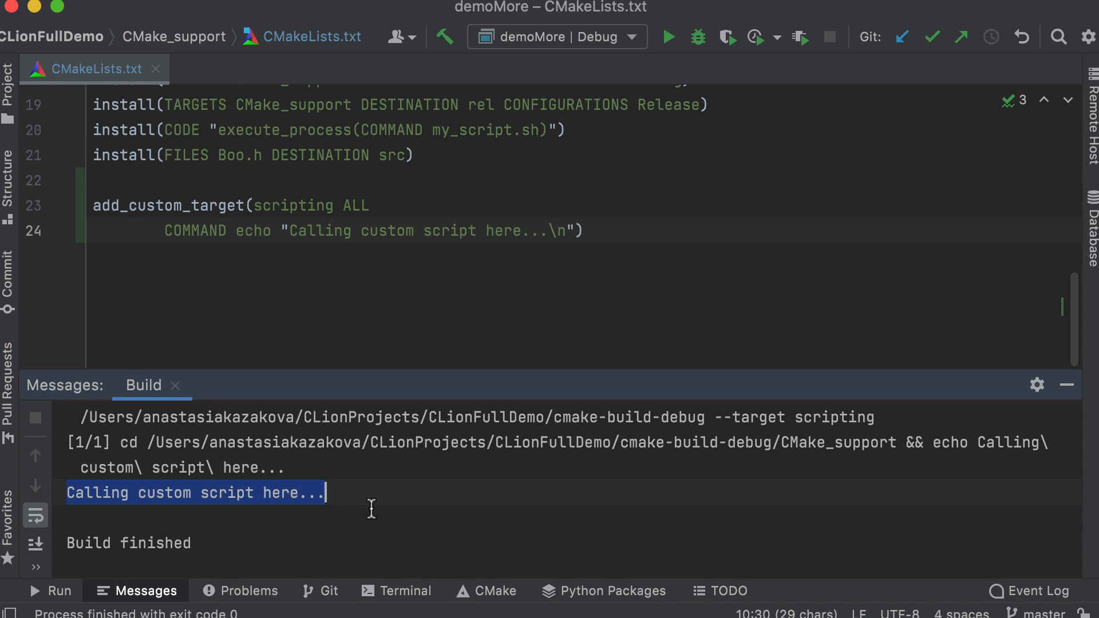